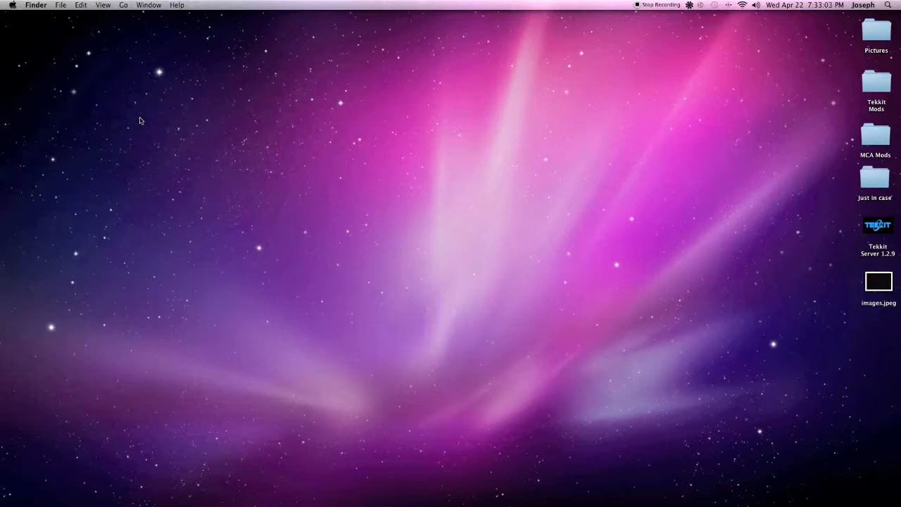
mouse_move(100, 116)
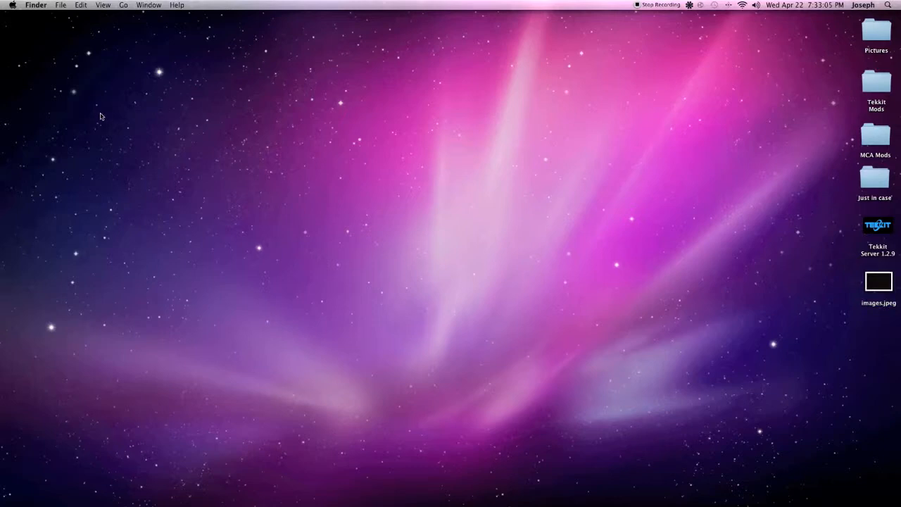
Step: Check the Mac's system details, then launch QuickTime Player and show its new-recording options
left_click(12, 5)
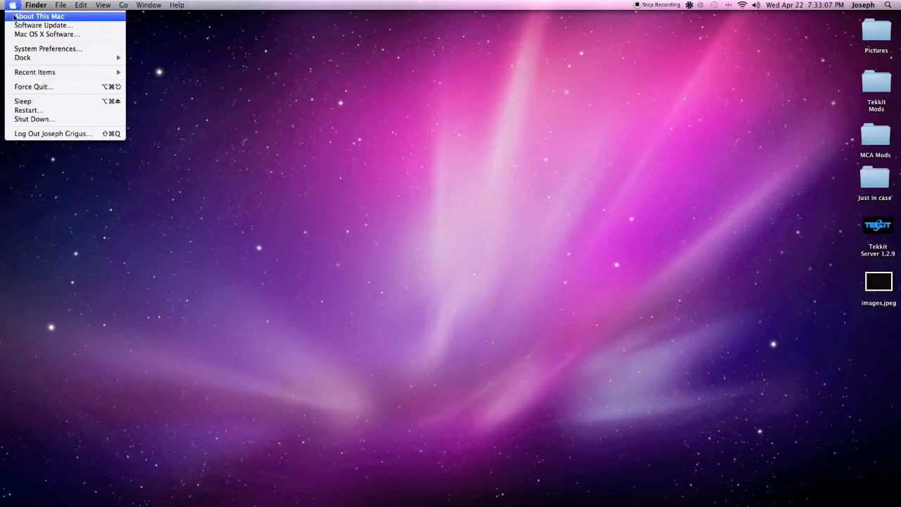
left_click(40, 16)
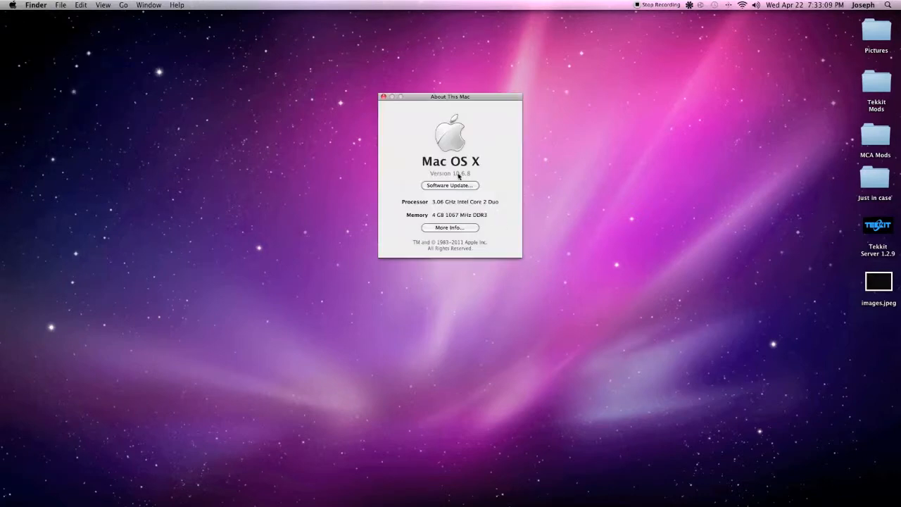
mouse_move(472, 180)
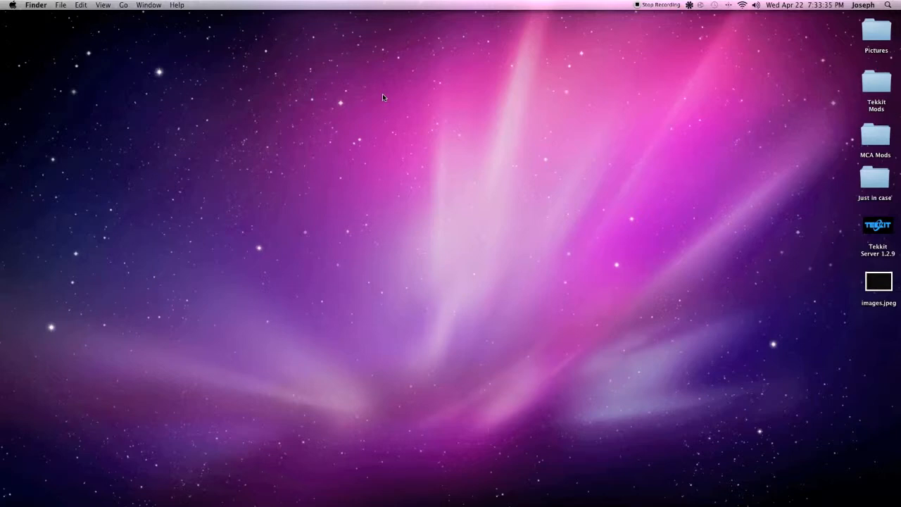
mouse_move(352, 92)
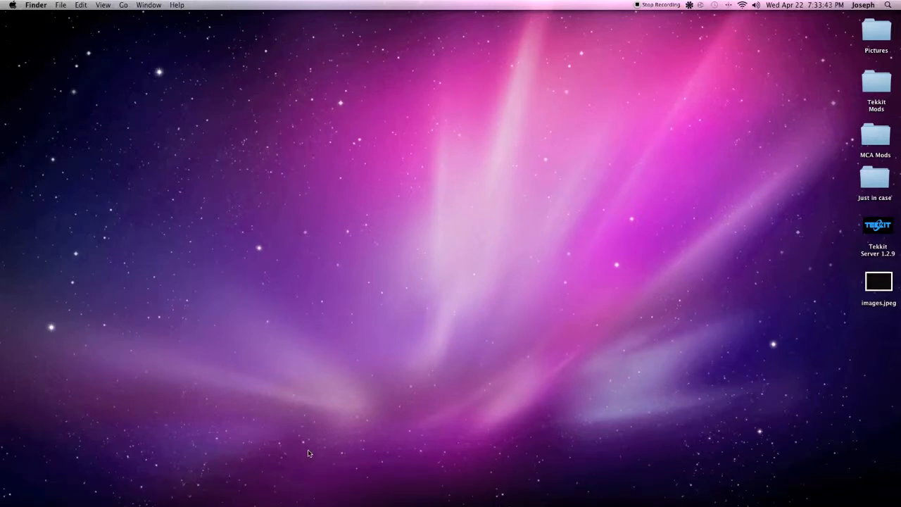
mouse_move(485, 480)
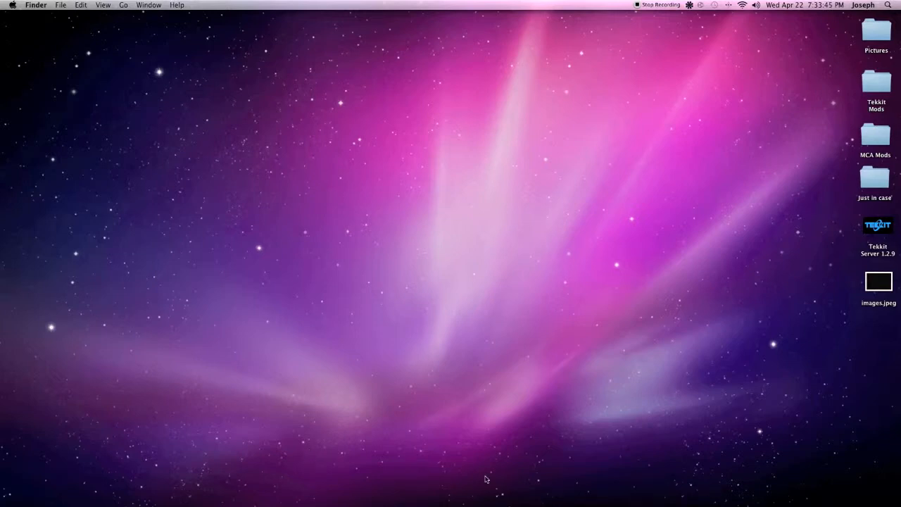
mouse_move(589, 496)
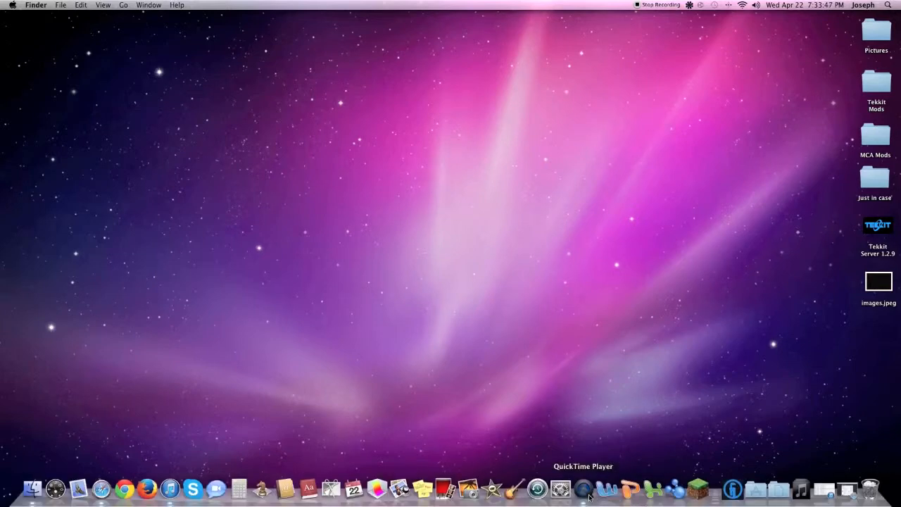
left_click(583, 488)
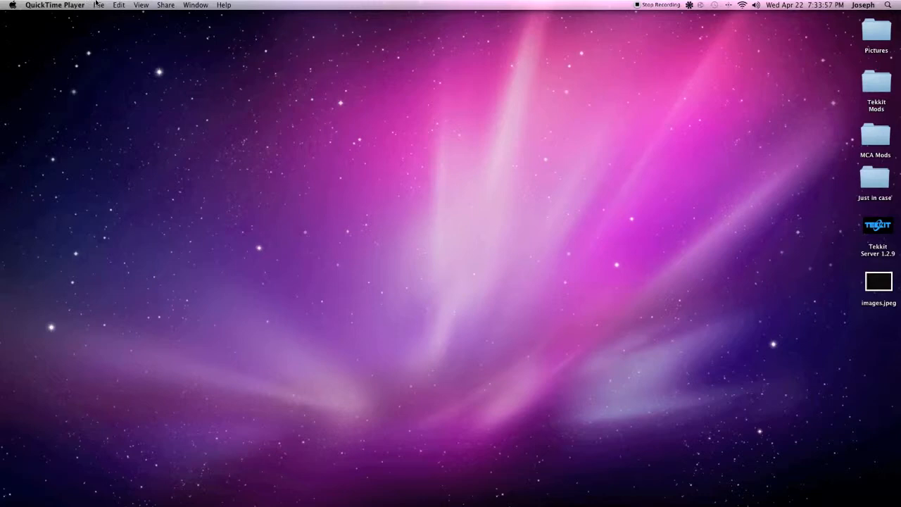
left_click(99, 5)
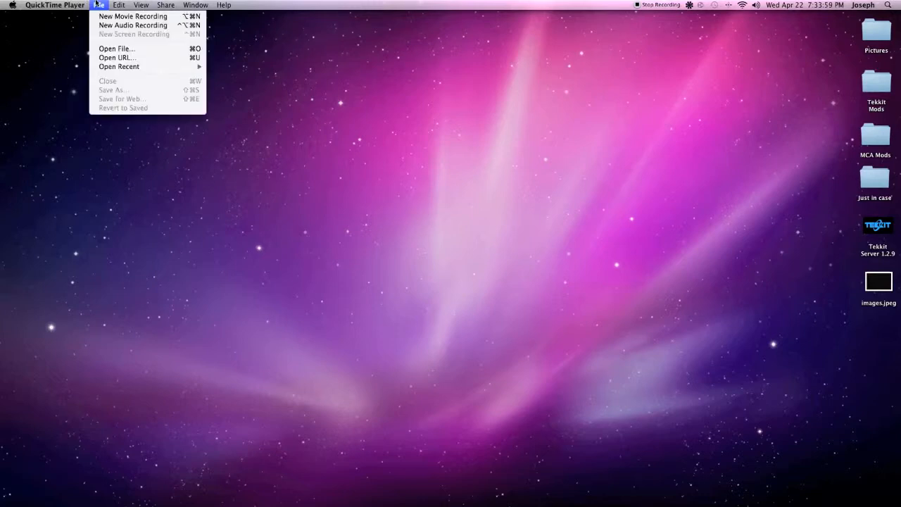
mouse_move(132, 25)
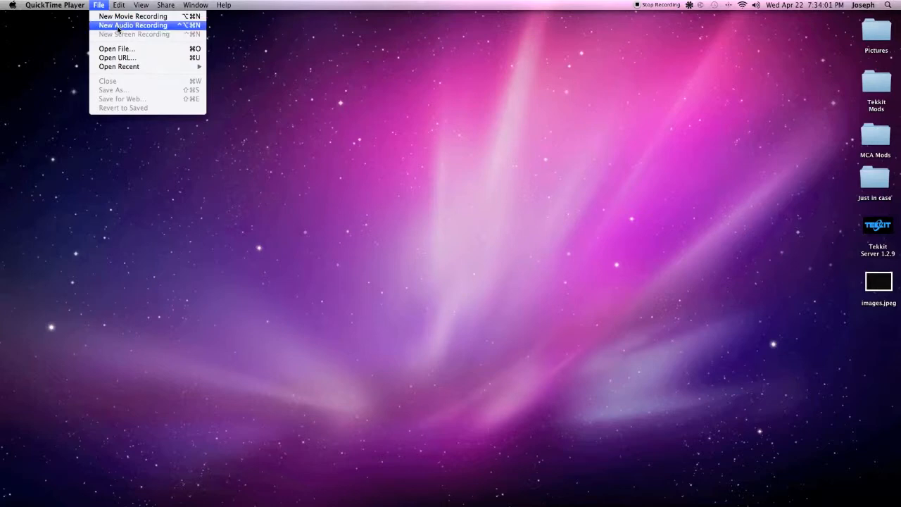
mouse_move(118, 36)
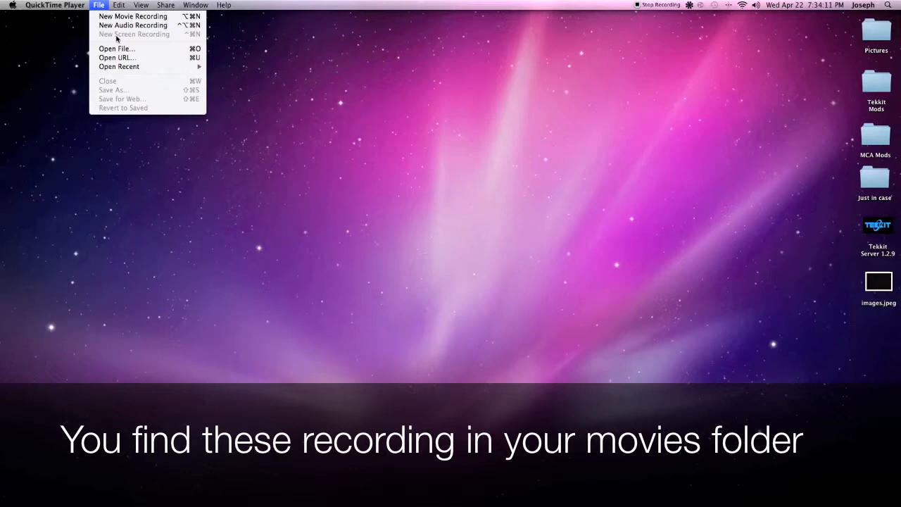
mouse_move(132, 26)
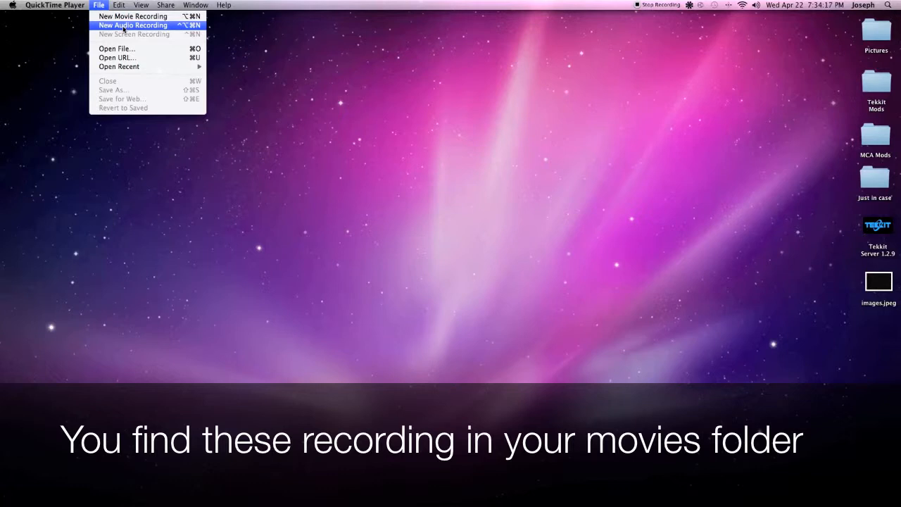
mouse_move(132, 16)
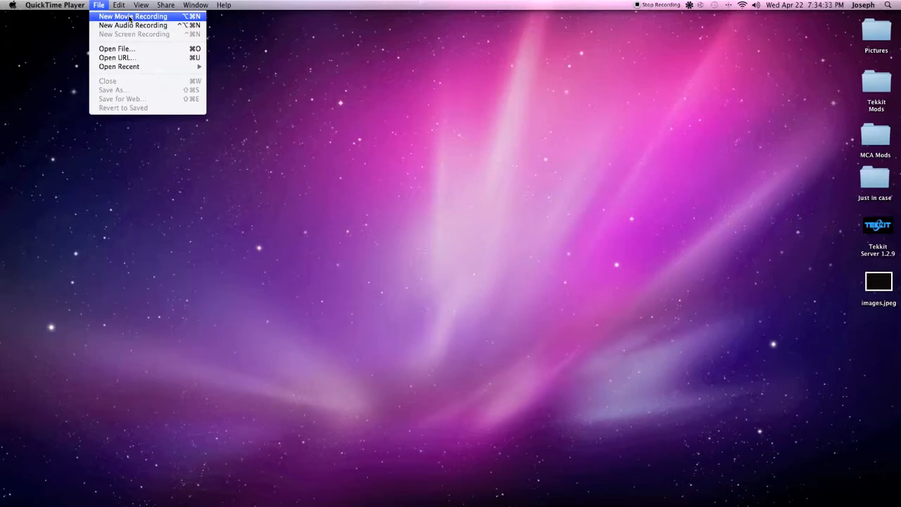
mouse_move(127, 37)
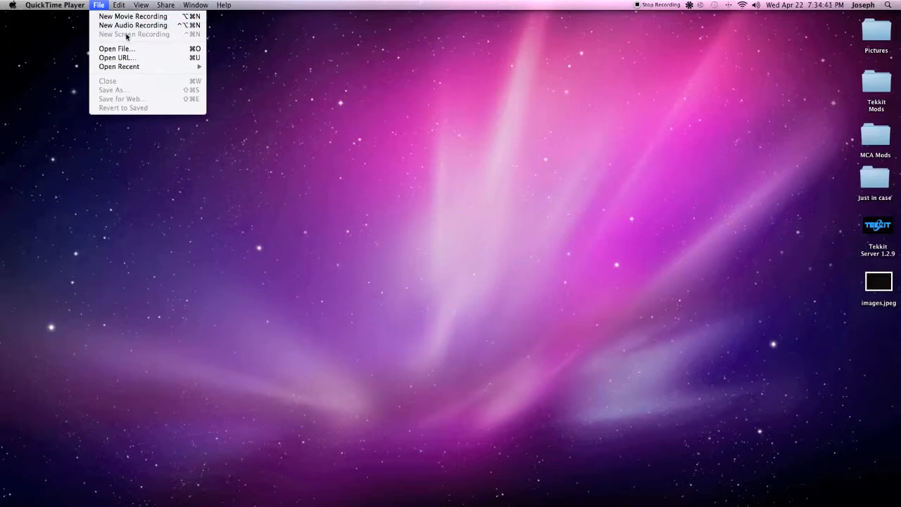
mouse_move(132, 25)
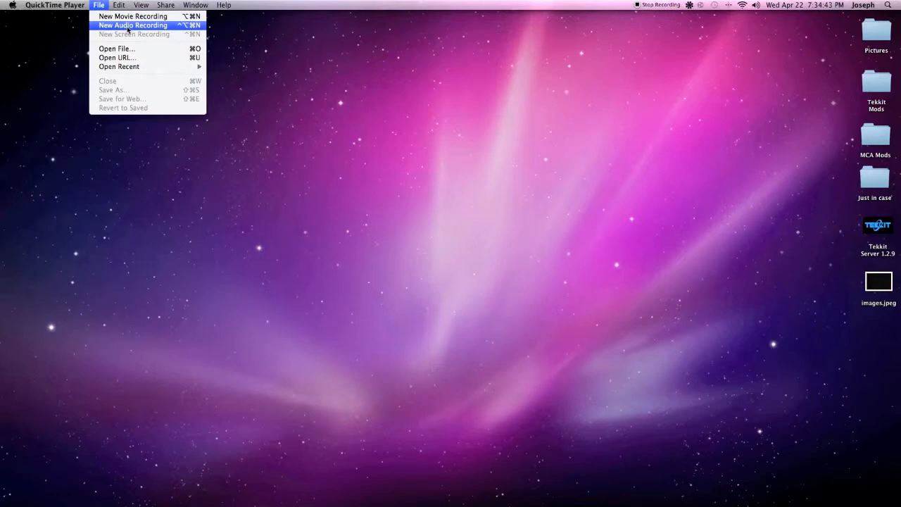
Step: Start a new audio recording with the built-in microphone and play the song Leaving
left_click(133, 26)
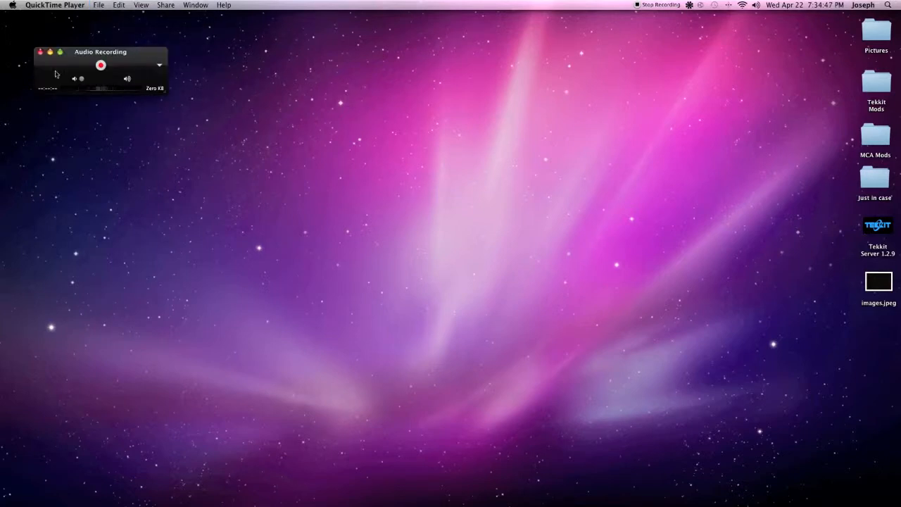
mouse_move(152, 136)
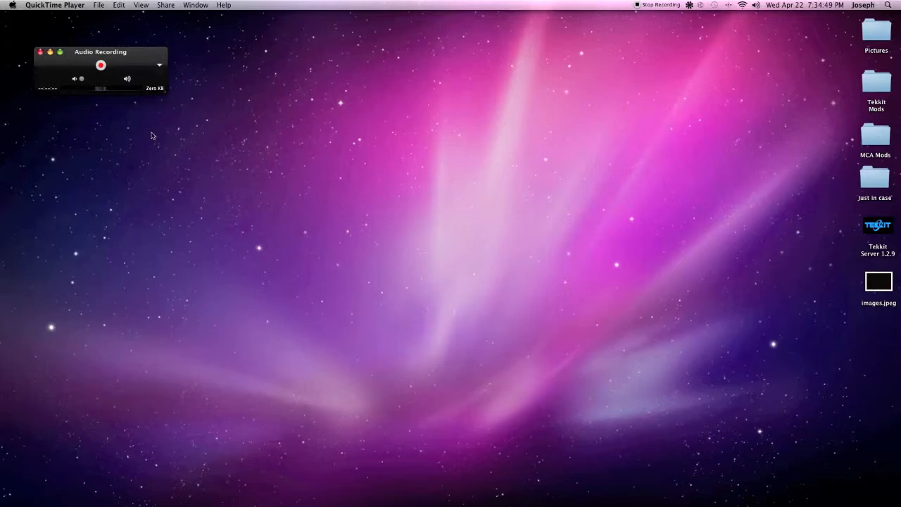
mouse_move(496, 313)
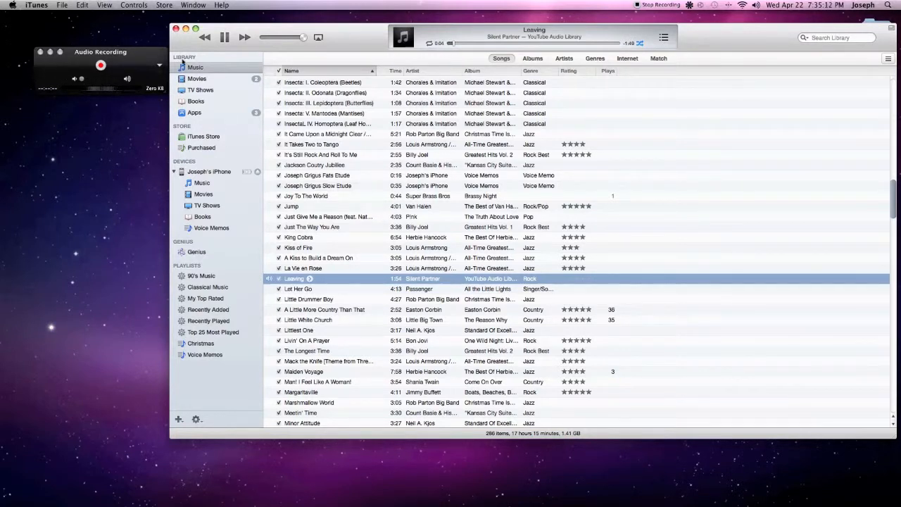
left_click(224, 37)
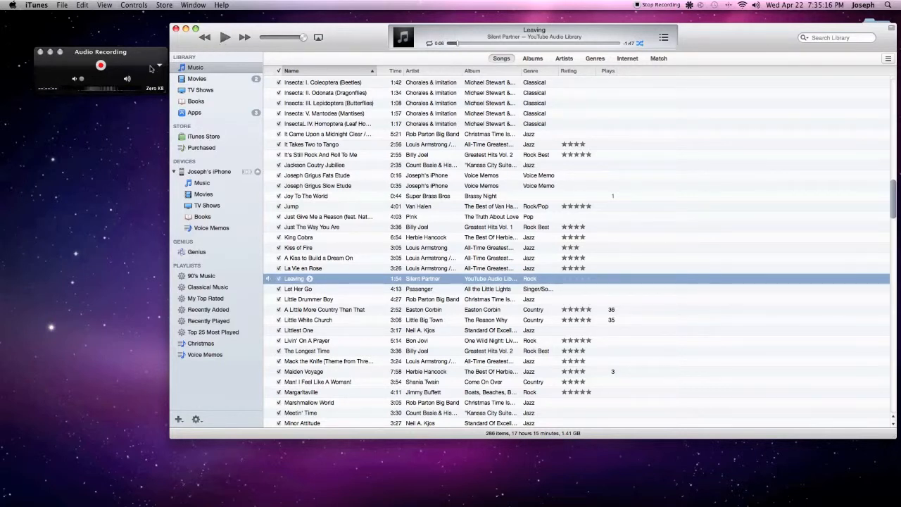
left_click(159, 67)
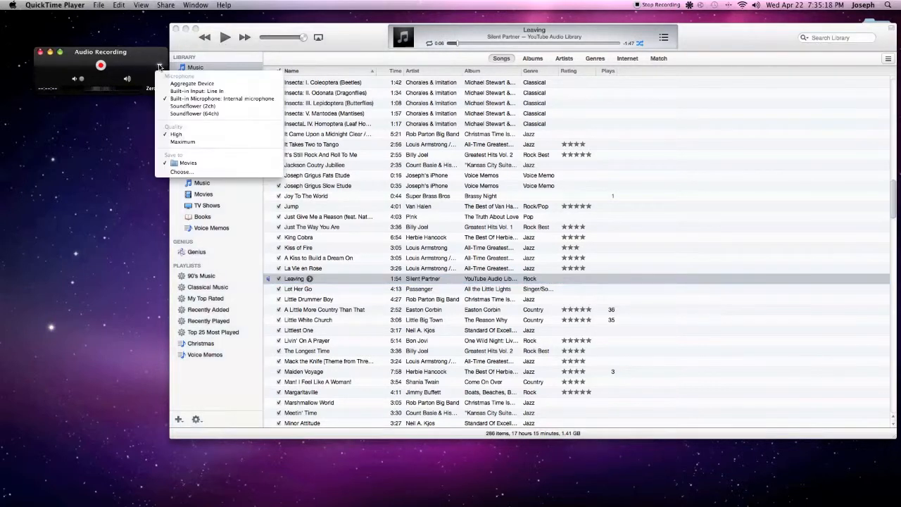
mouse_move(194, 107)
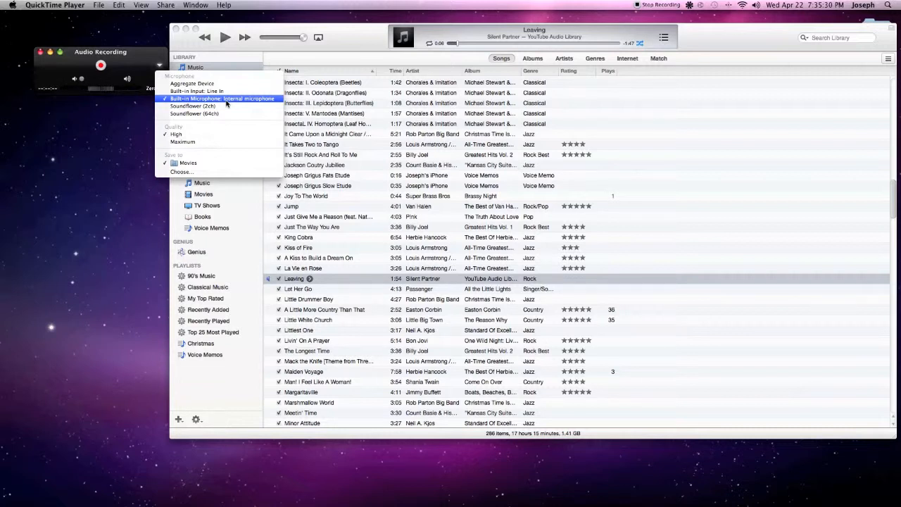
mouse_move(211, 83)
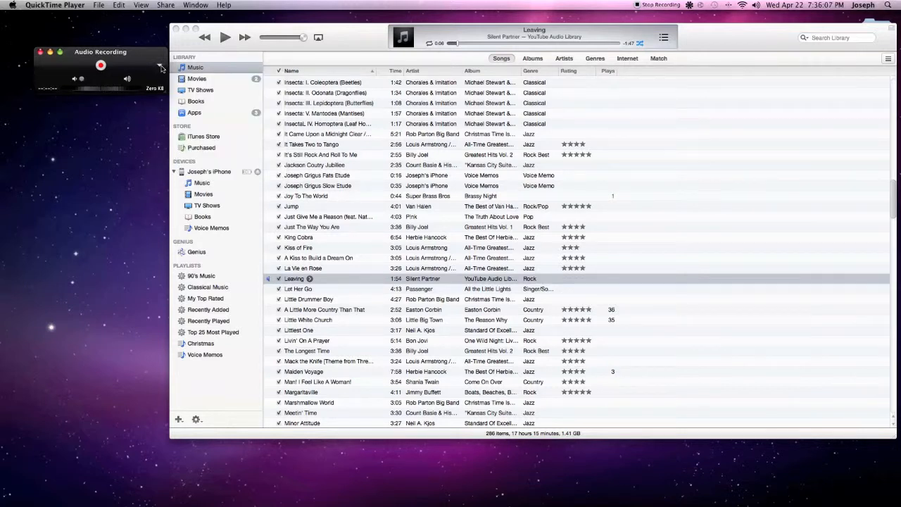
left_click(160, 64)
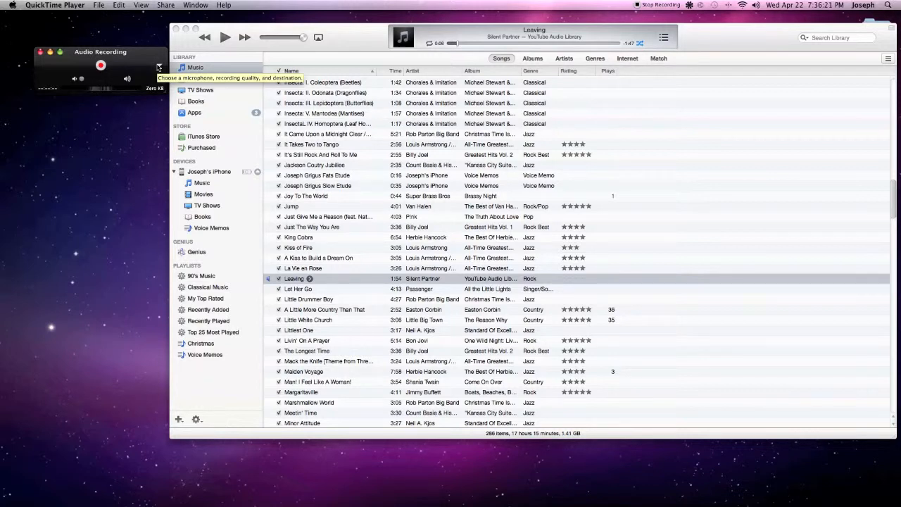
mouse_move(159, 67)
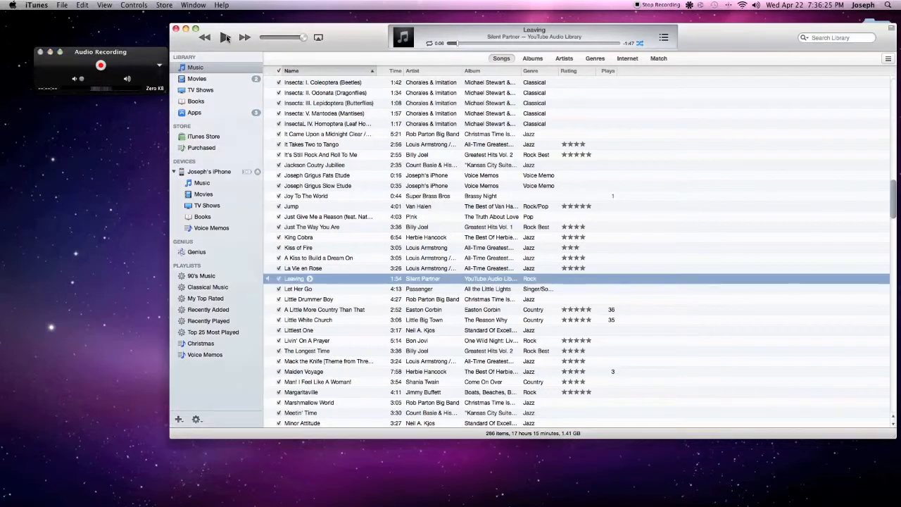
left_click(224, 37)
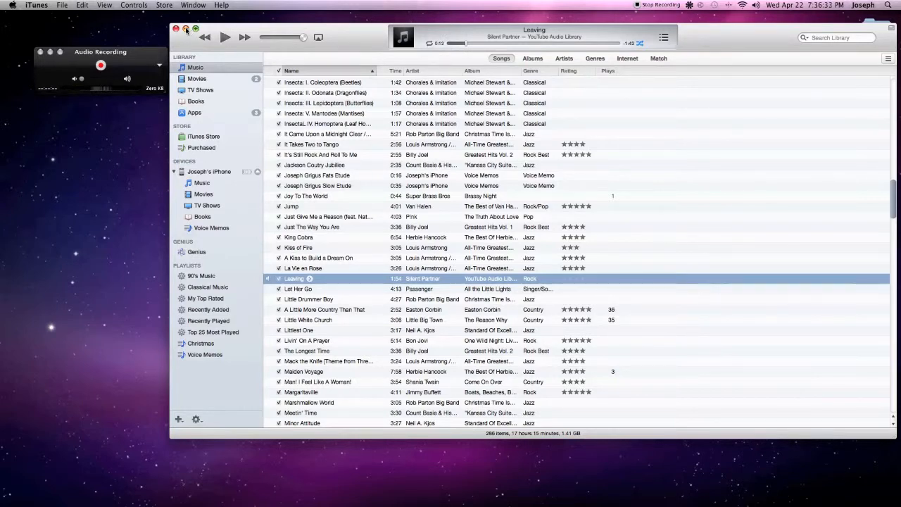
Step: Close the iTunes library window to reveal Rogue Amoeba's Soundflower page in Safari
left_click(177, 29)
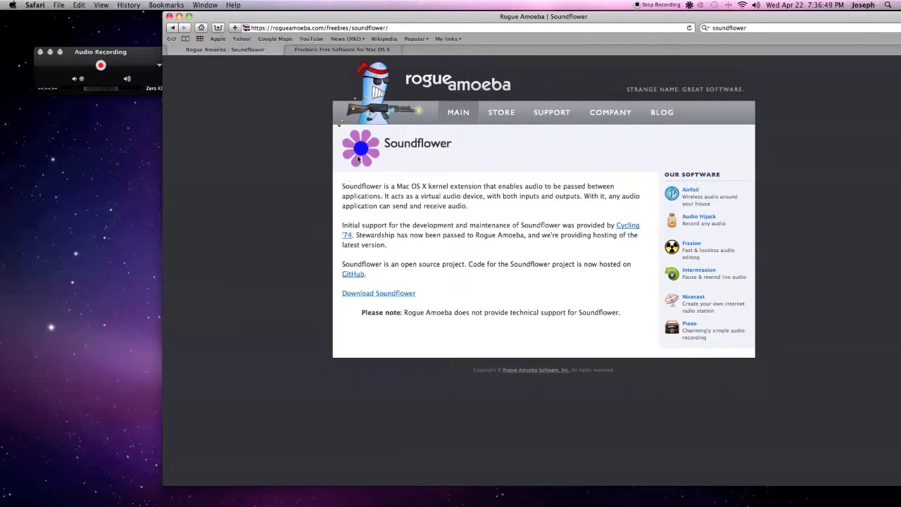
mouse_move(570, 272)
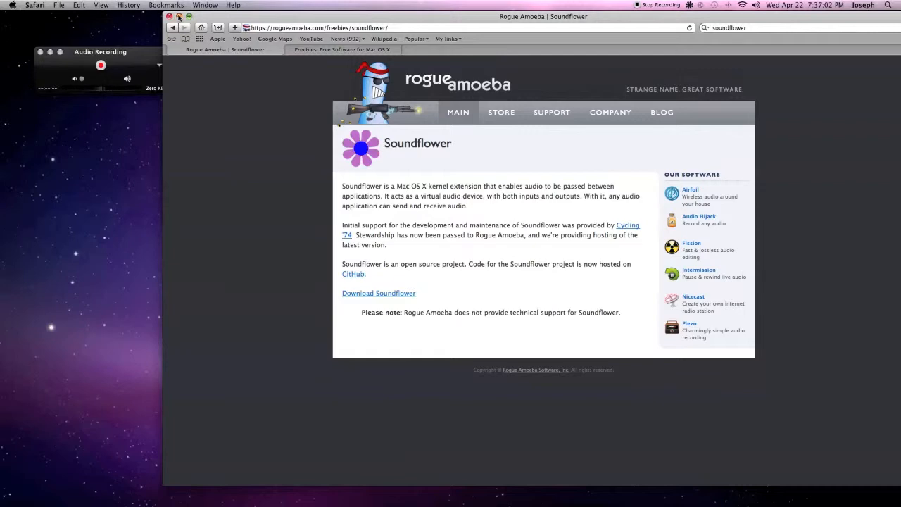
Step: Close the Soundflower web page and search Spotlight for Soundflowerbed
left_click(888, 5)
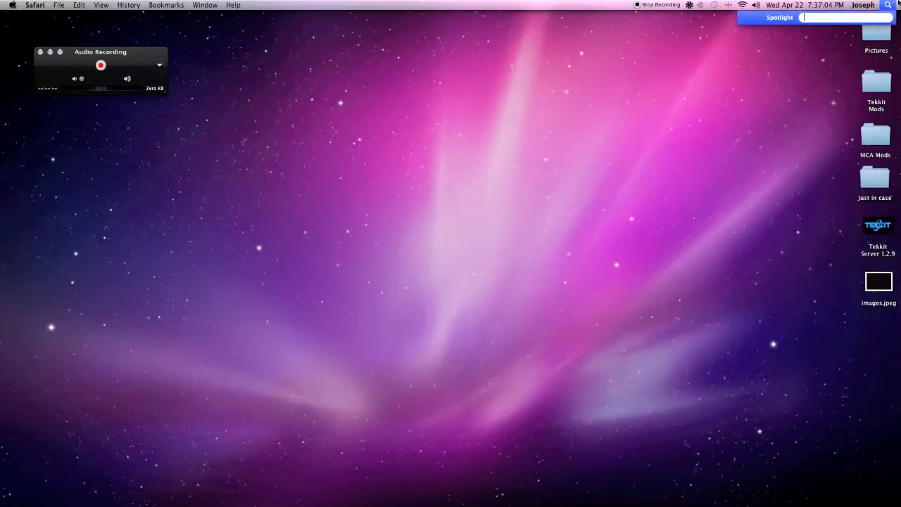
type("soundflowe")
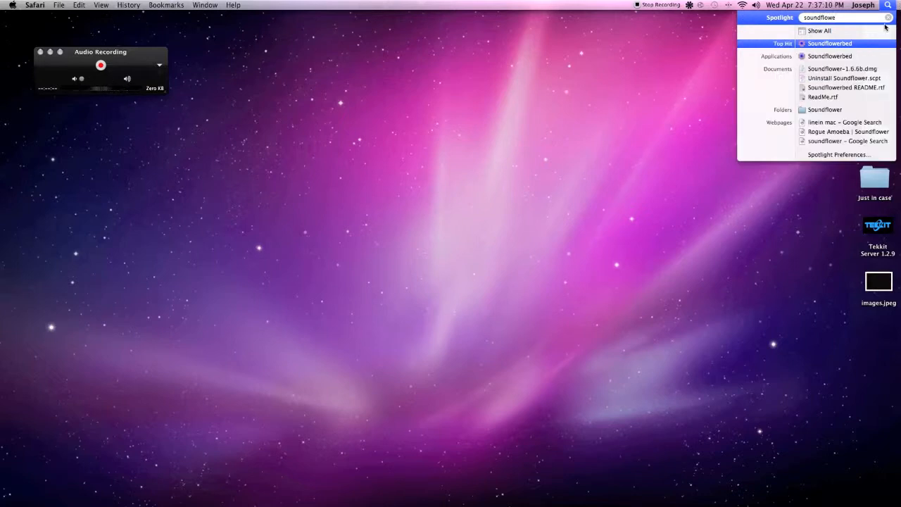
mouse_move(831, 43)
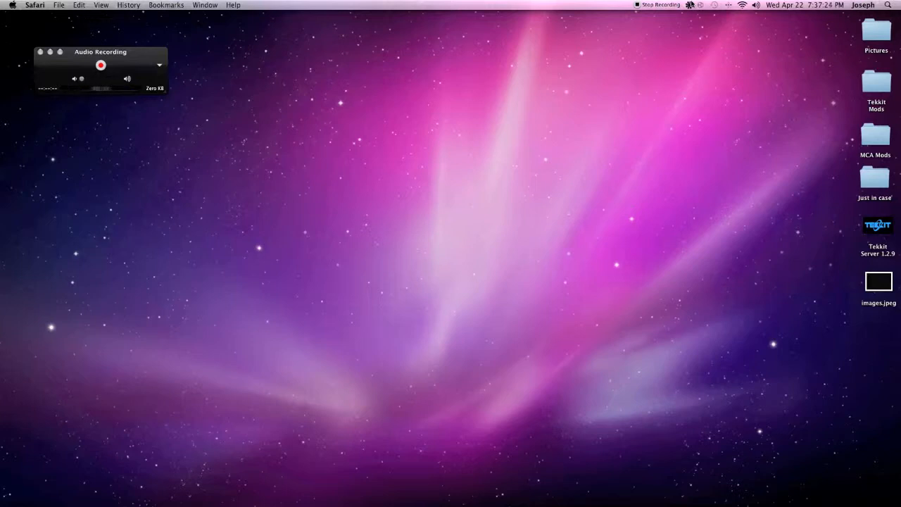
Step: Route Soundflower (2ch) to Built-in Output from the Soundflowerbed menu bar icon
left_click(690, 5)
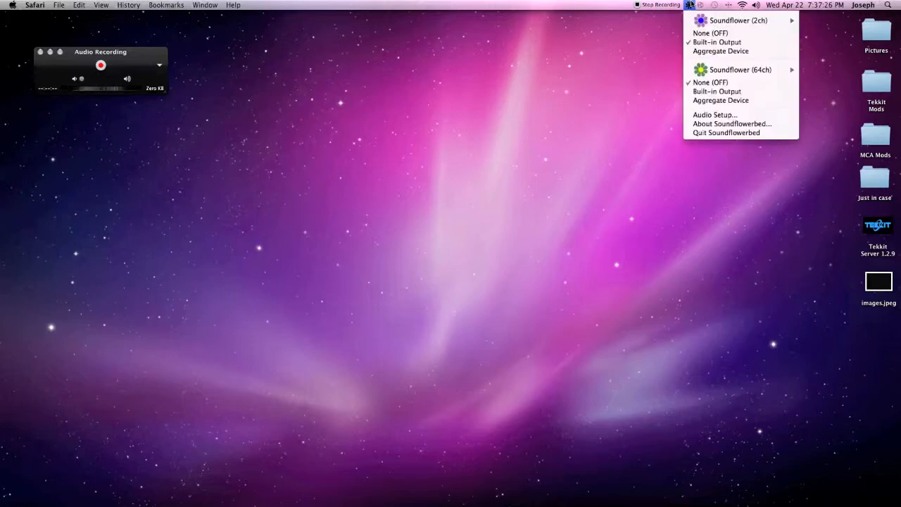
mouse_move(732, 20)
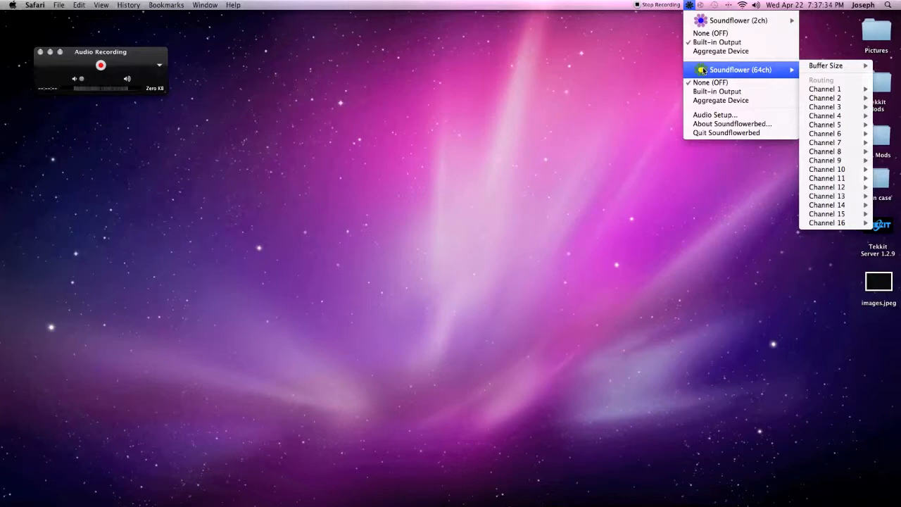
mouse_move(710, 33)
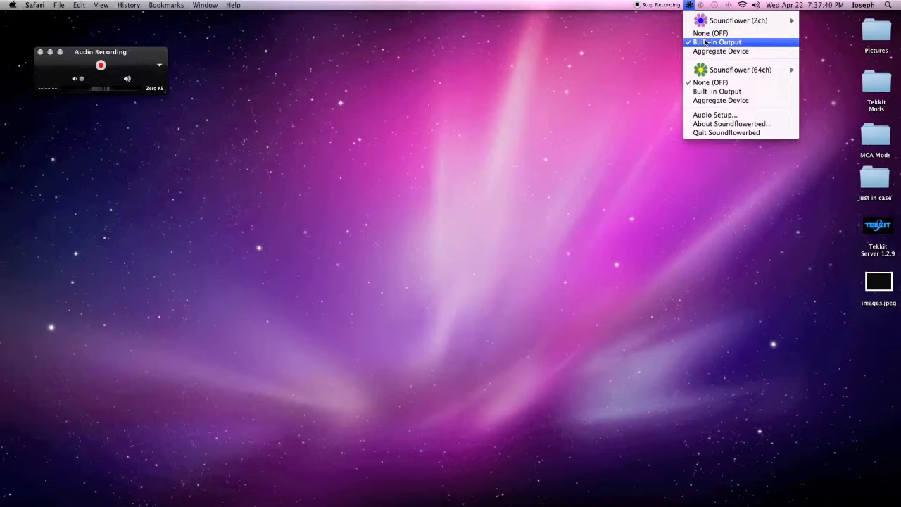
left_click(717, 42)
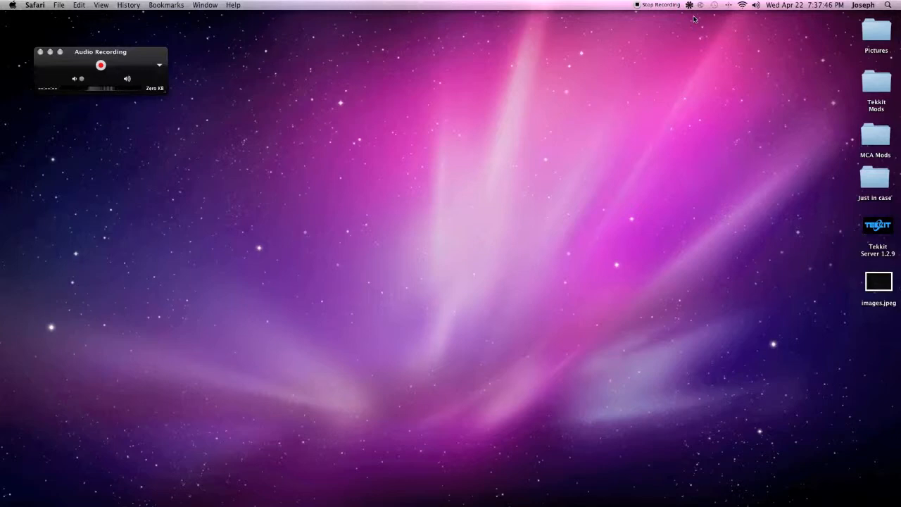
mouse_move(687, 35)
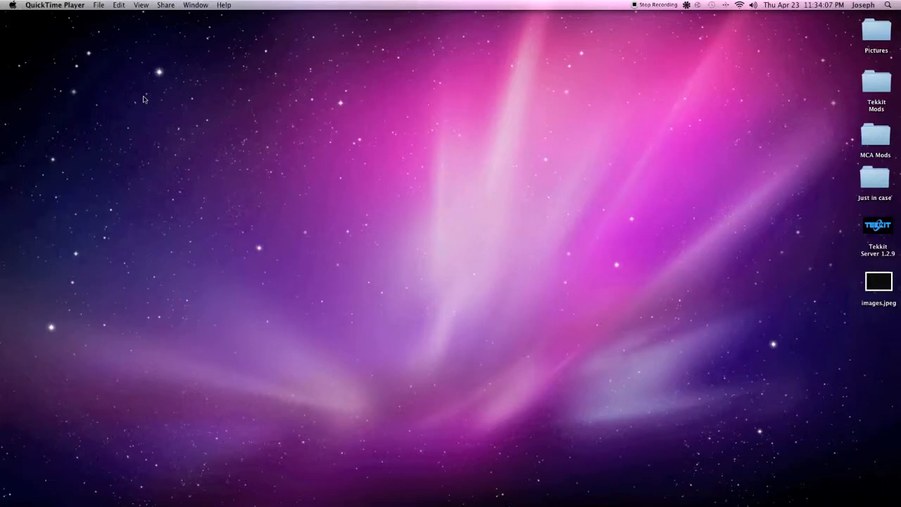
mouse_move(450, 503)
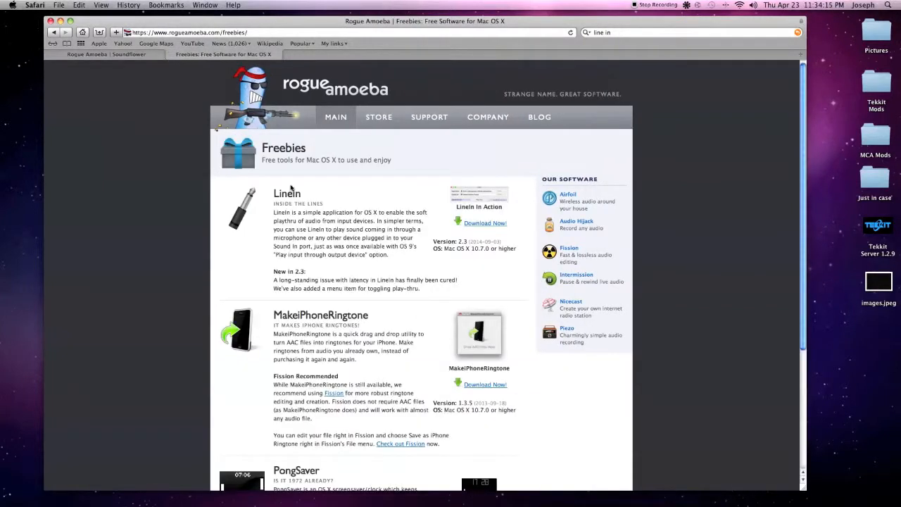
Step: Select the LineIn 2.3 title on the Rogue Amoeba Freebies page
double_click(286, 194)
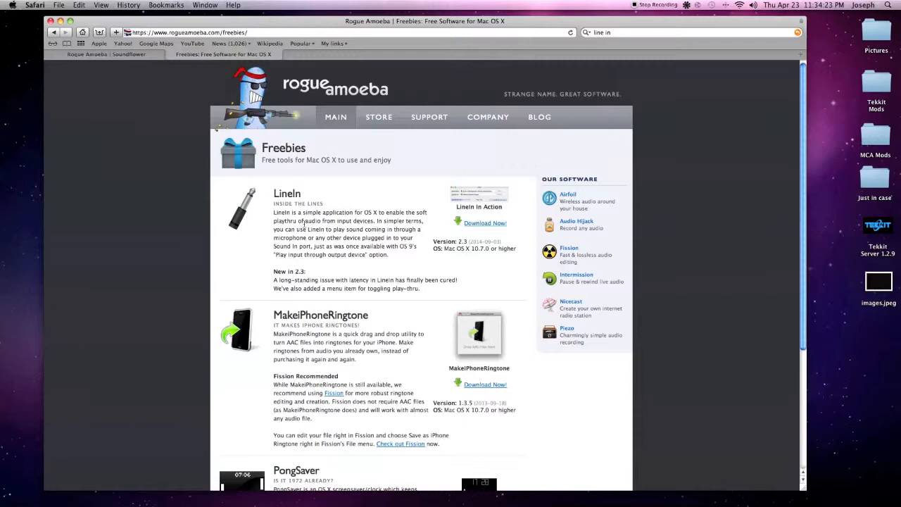
mouse_move(305, 222)
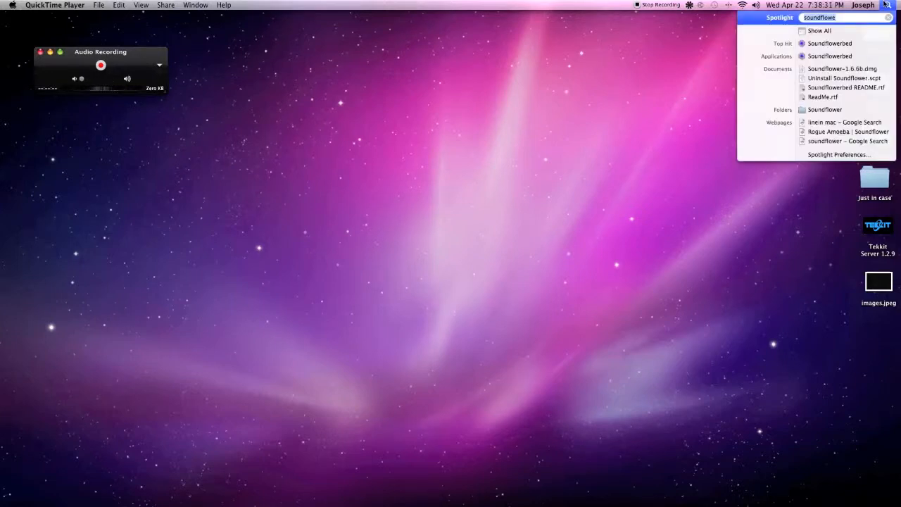
Step: Launch Audio MIDI Setup via Spotlight 'midi' and inspect each device, ending on Aggregate Device
type("midi")
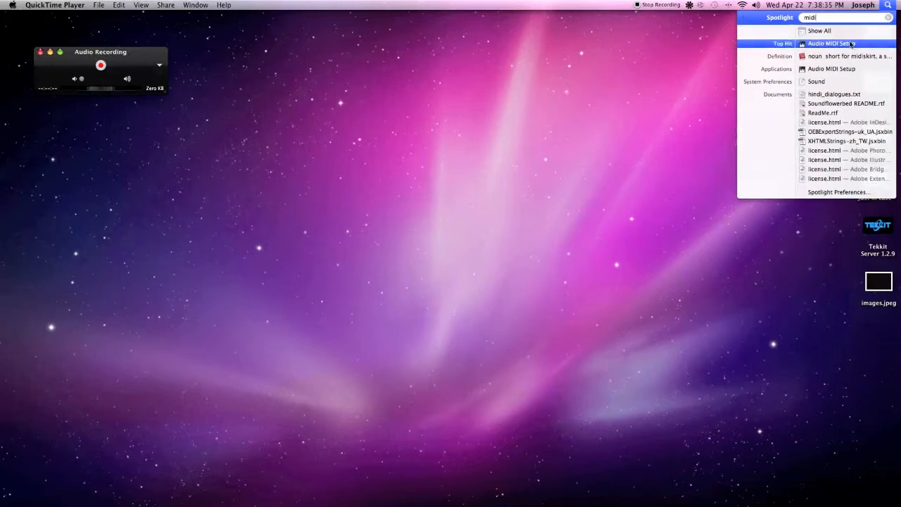
left_click(831, 43)
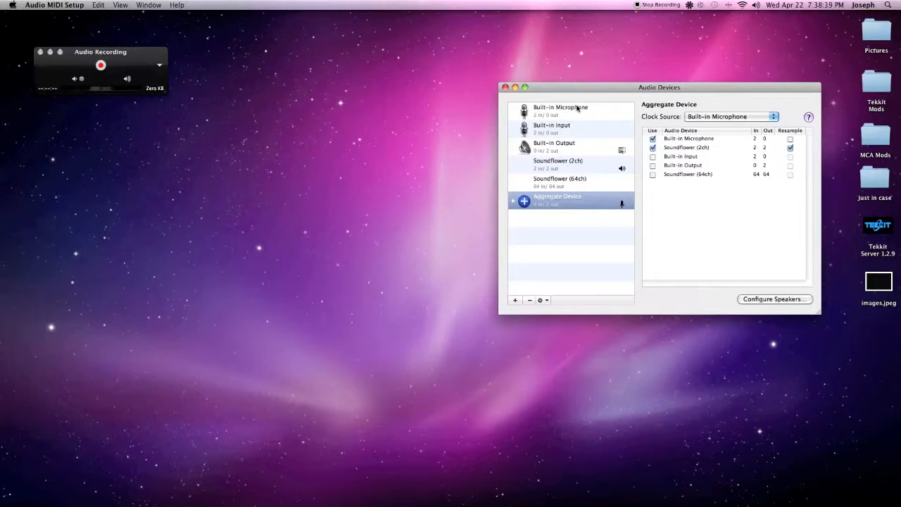
left_click(552, 128)
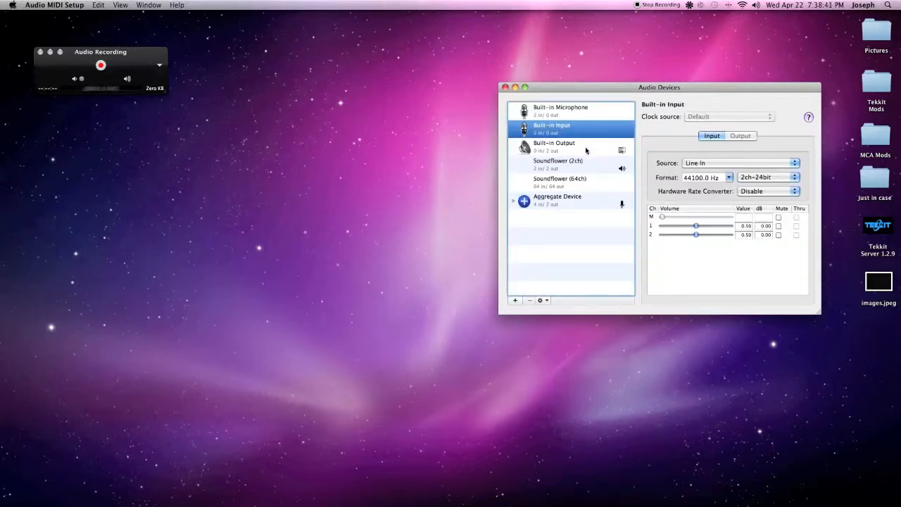
left_click(558, 164)
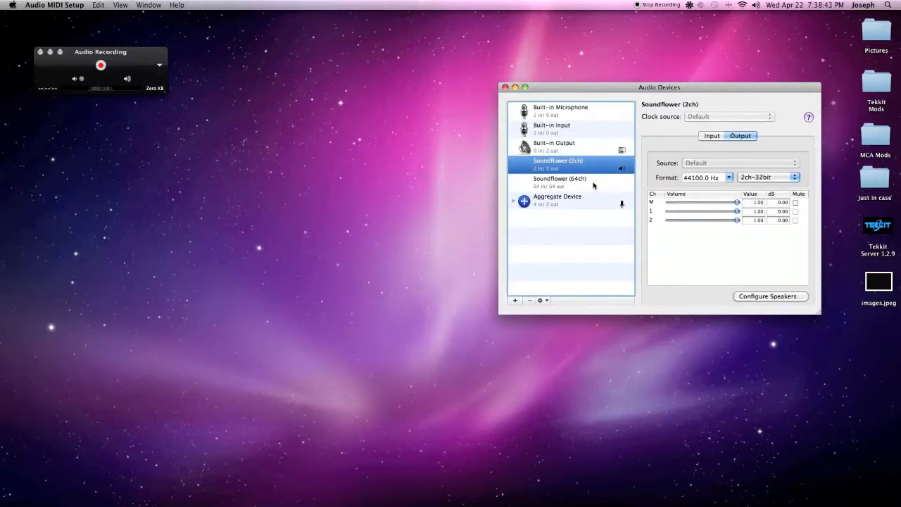
left_click(559, 181)
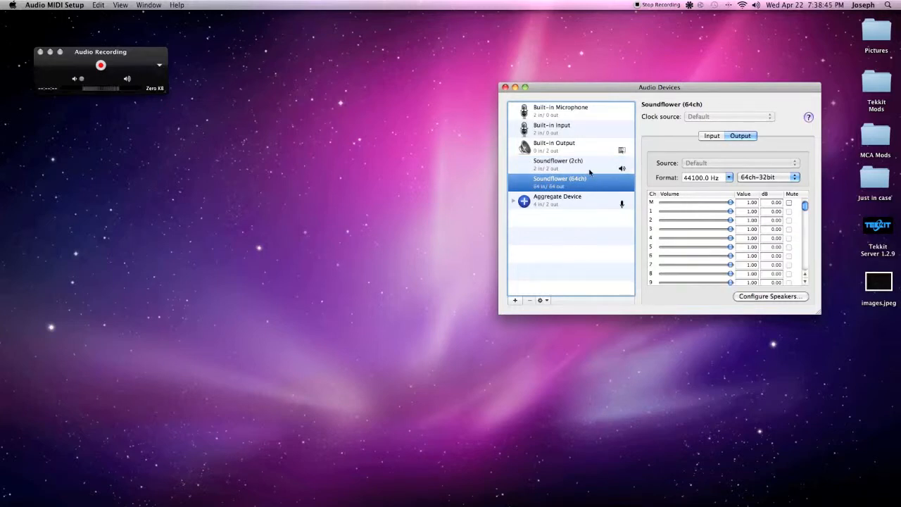
left_click(559, 163)
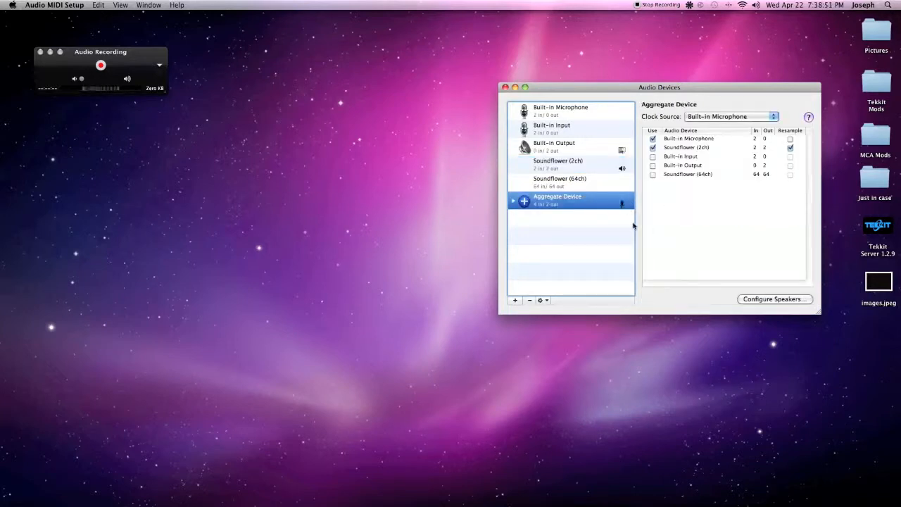
mouse_move(593, 169)
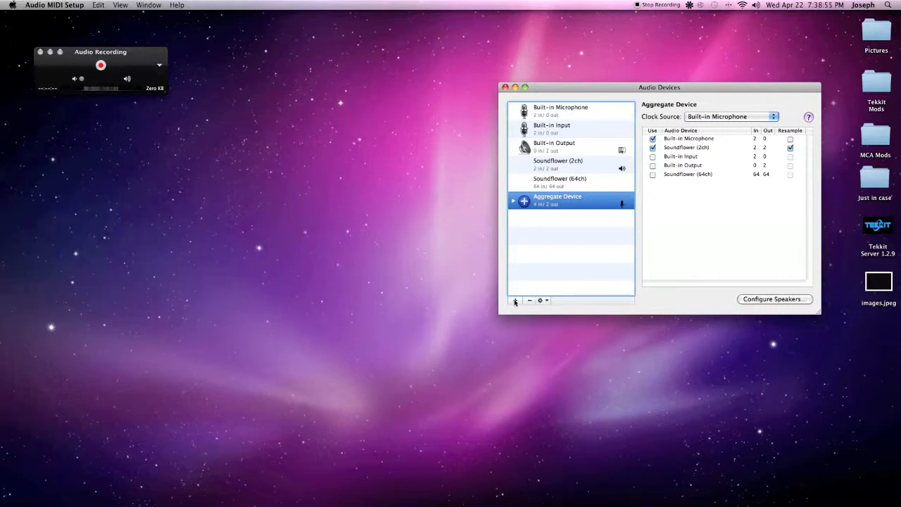
Step: Add and then delete a test aggregate device, then close the audio devices window
left_click(561, 110)
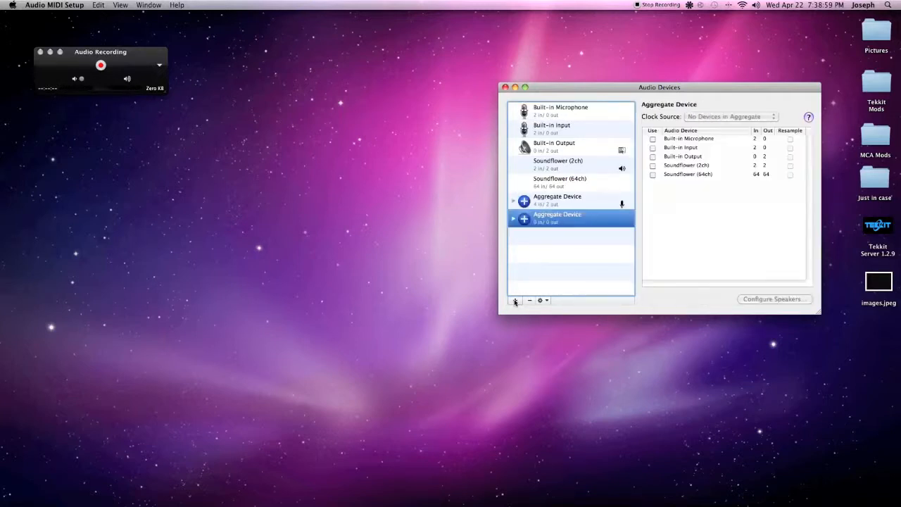
left_click(560, 110)
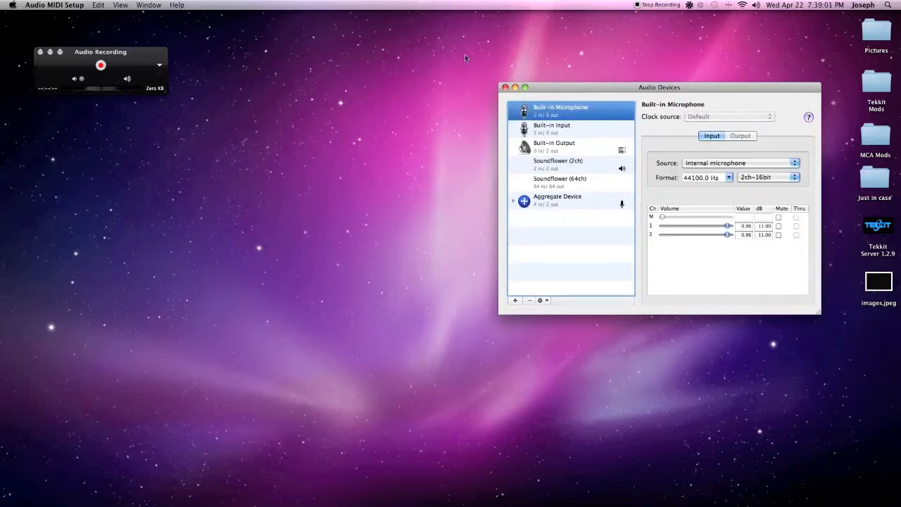
left_click(504, 86)
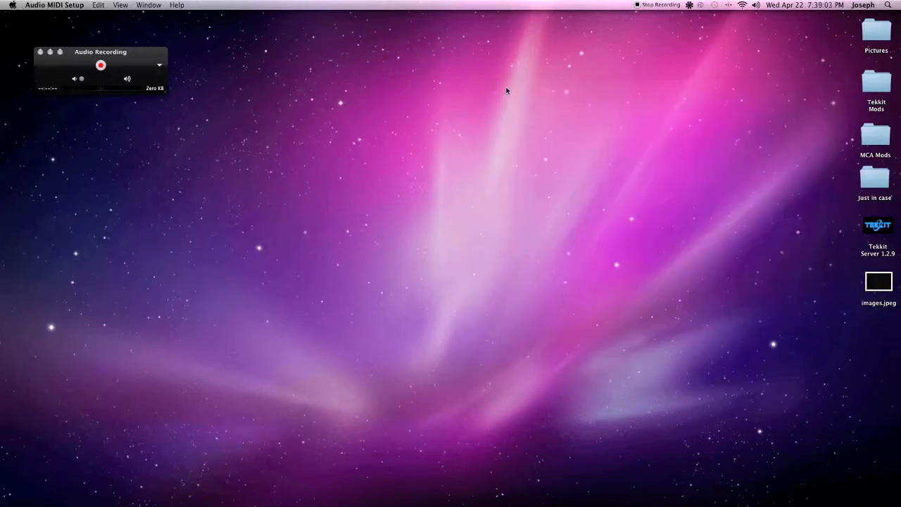
left_click(863, 5)
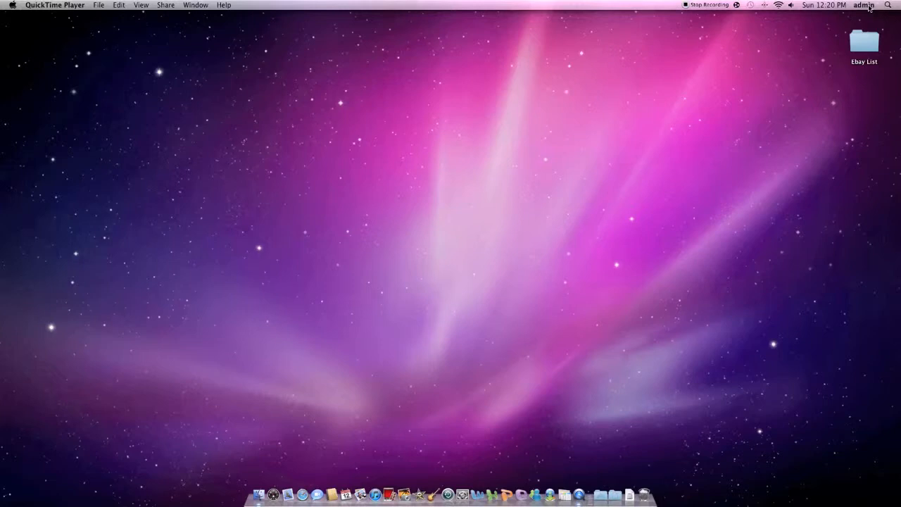
Step: Relaunch Audio MIDI Setup from Spotlight and add a new empty aggregate device
left_click(863, 5)
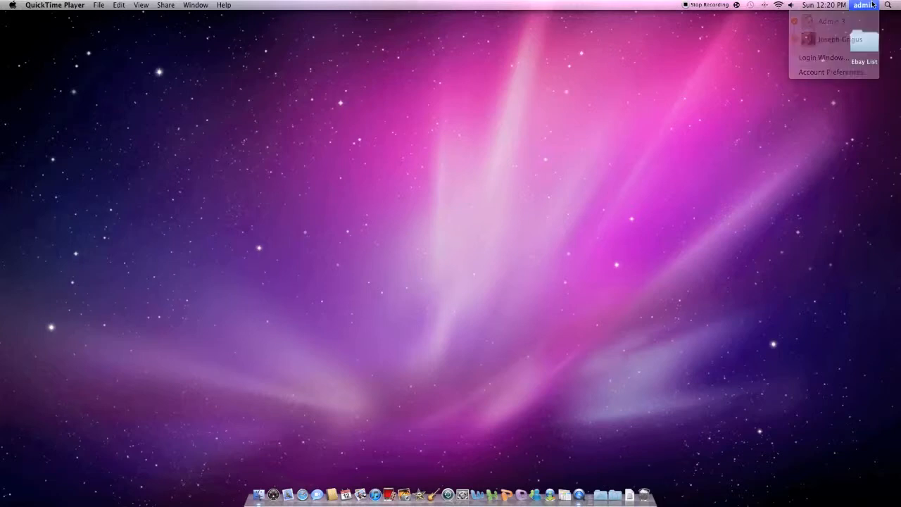
left_click(865, 5)
type("mi")
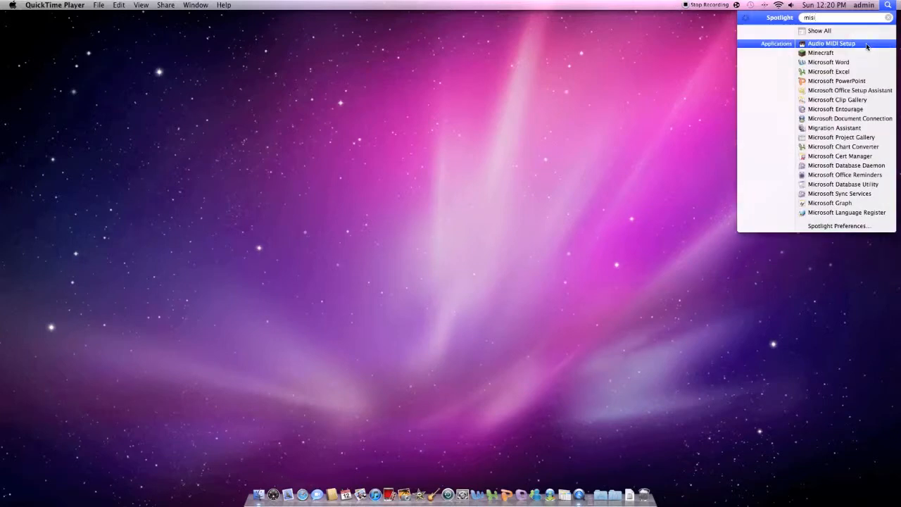
left_click(832, 43)
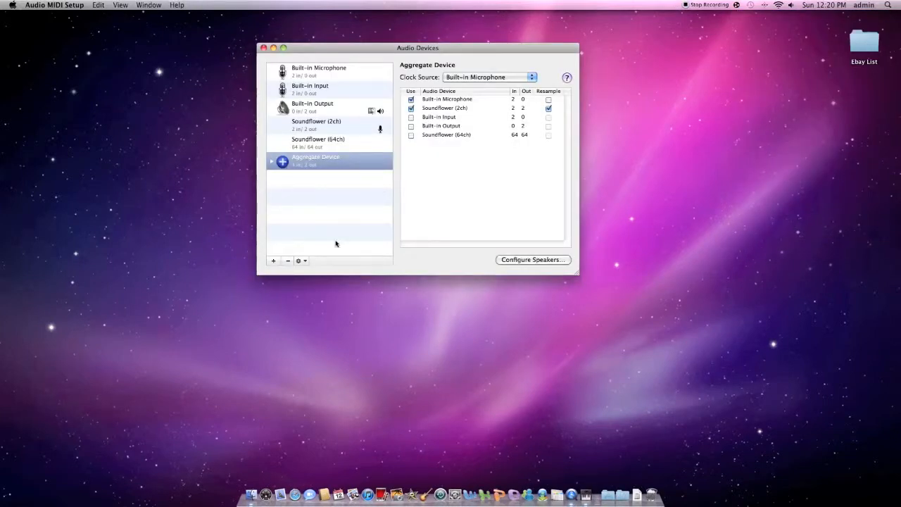
left_click(273, 261)
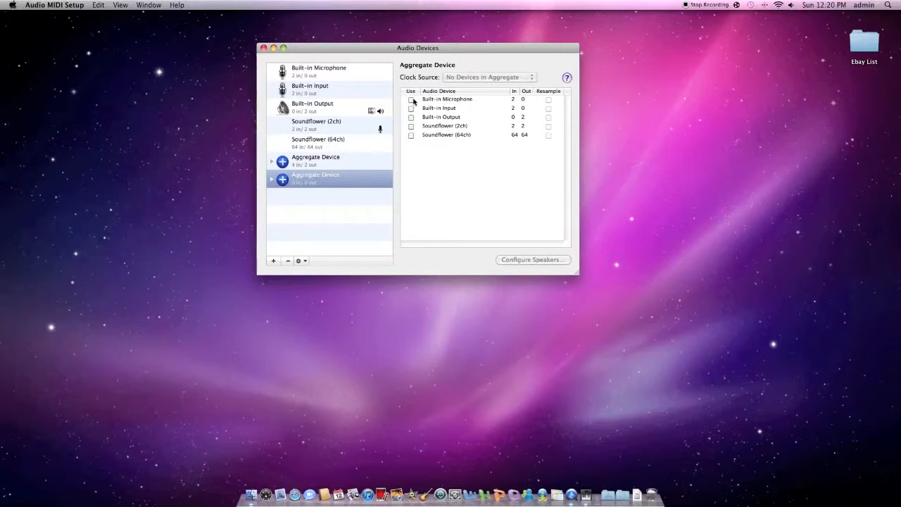
Step: Tick Use for Built-in Microphone and Soundflower (2ch), and tick Resample for Soundflower
left_click(411, 99)
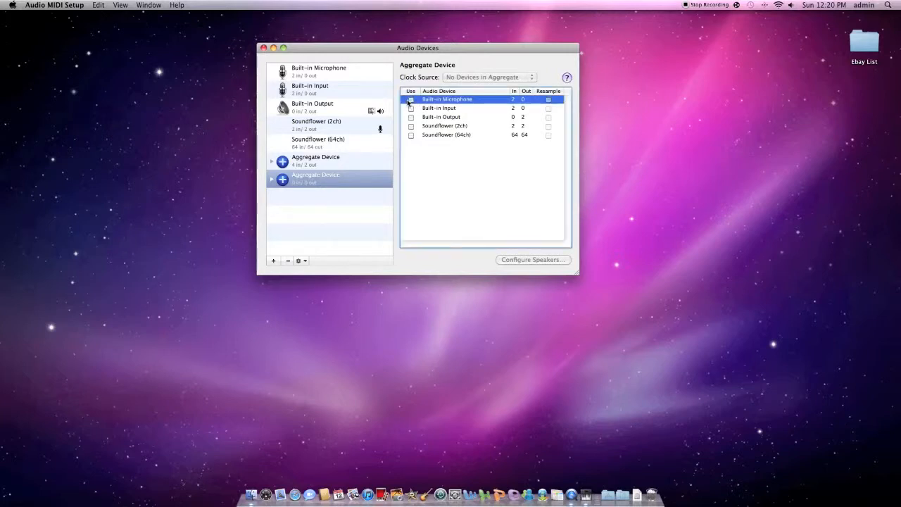
left_click(411, 98)
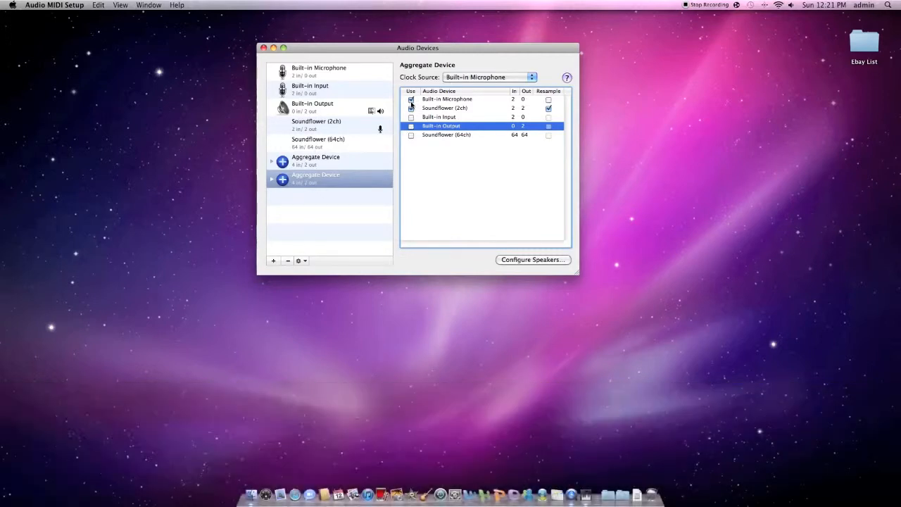
left_click(411, 107)
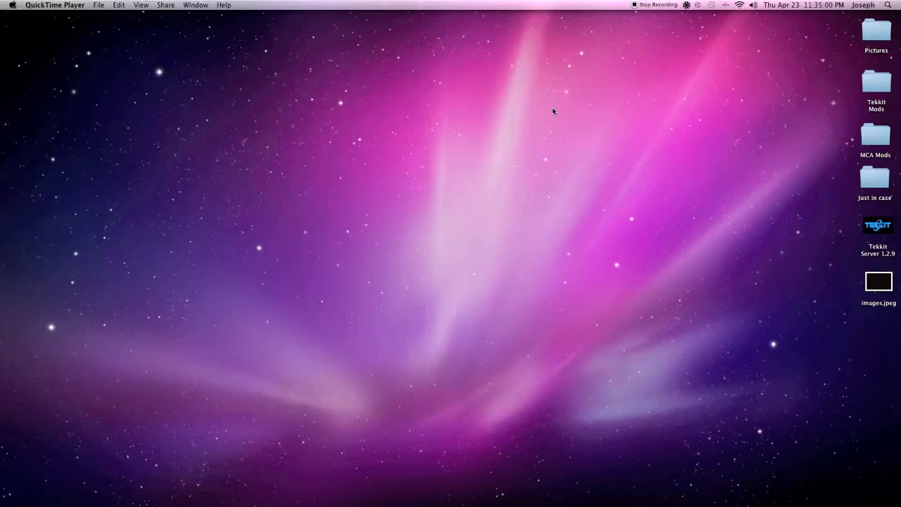
mouse_move(661, 405)
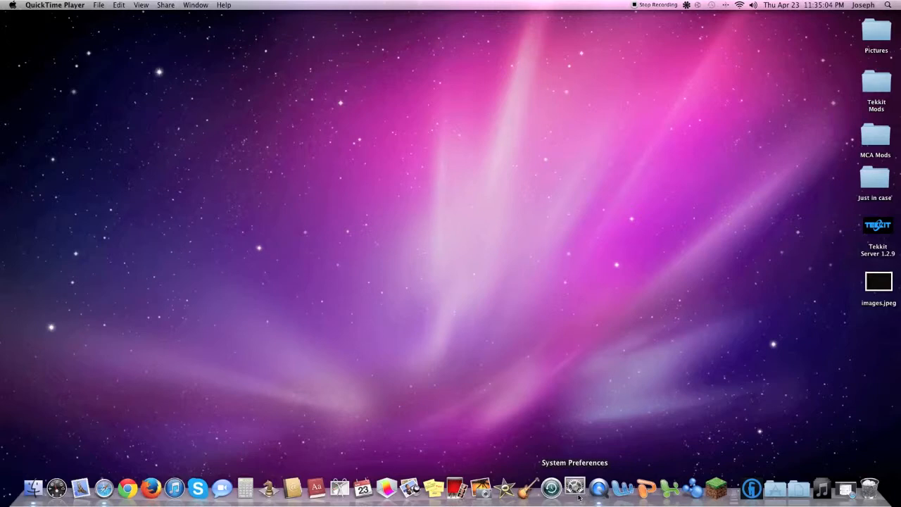
Step: Make Soundflower (2ch) the Sound output device and close System Preferences
left_click(574, 485)
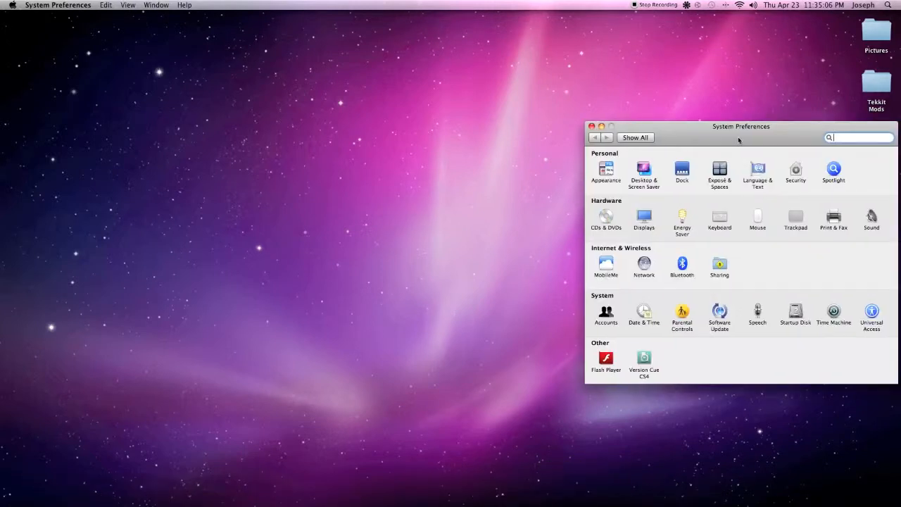
left_click(871, 219)
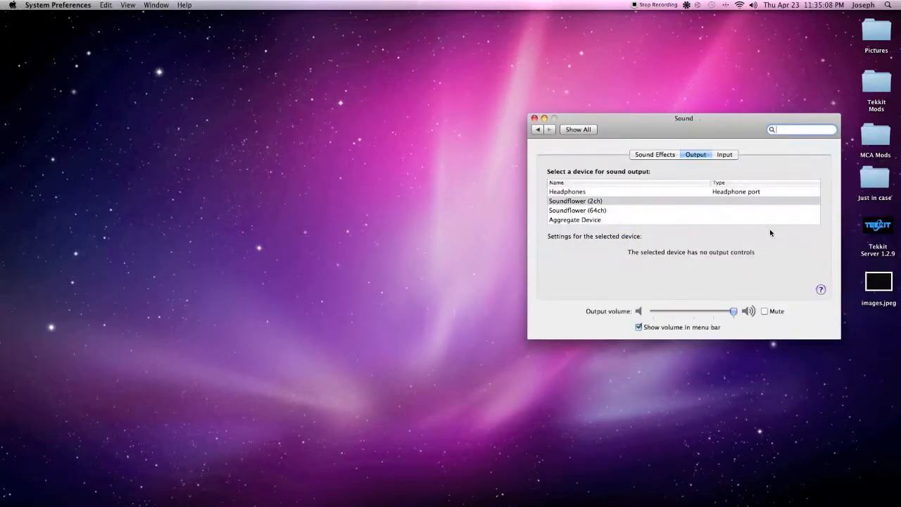
mouse_move(528, 194)
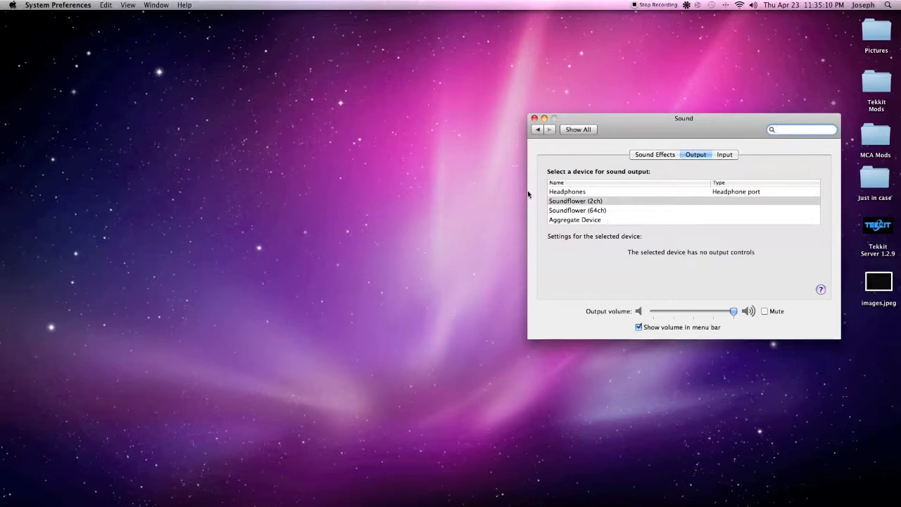
left_click(576, 200)
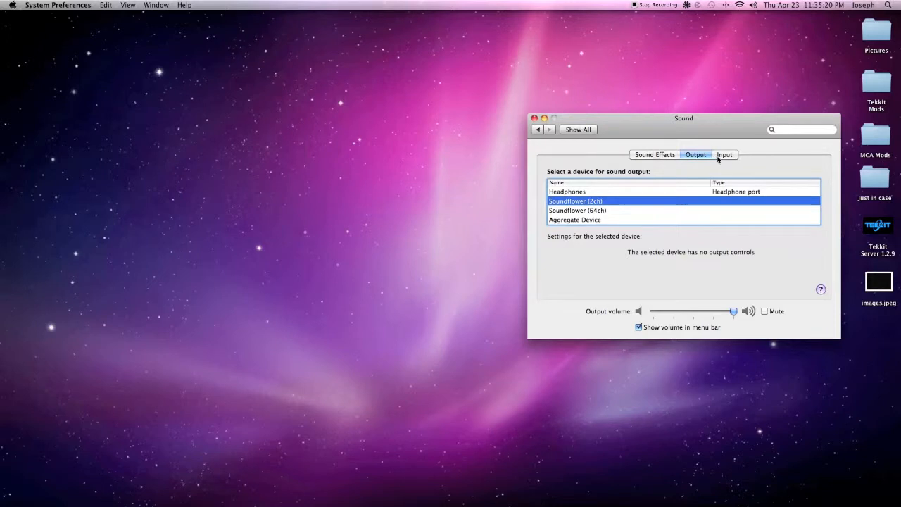
left_click(725, 155)
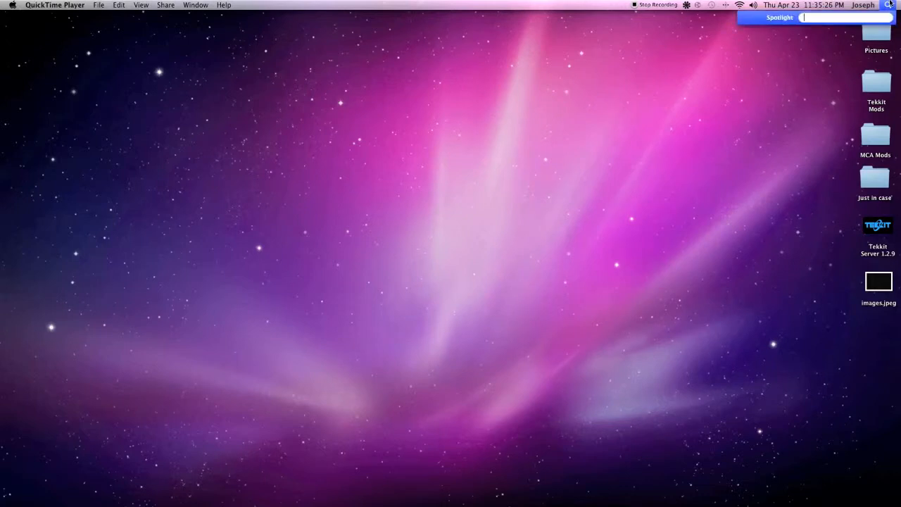
type("mi")
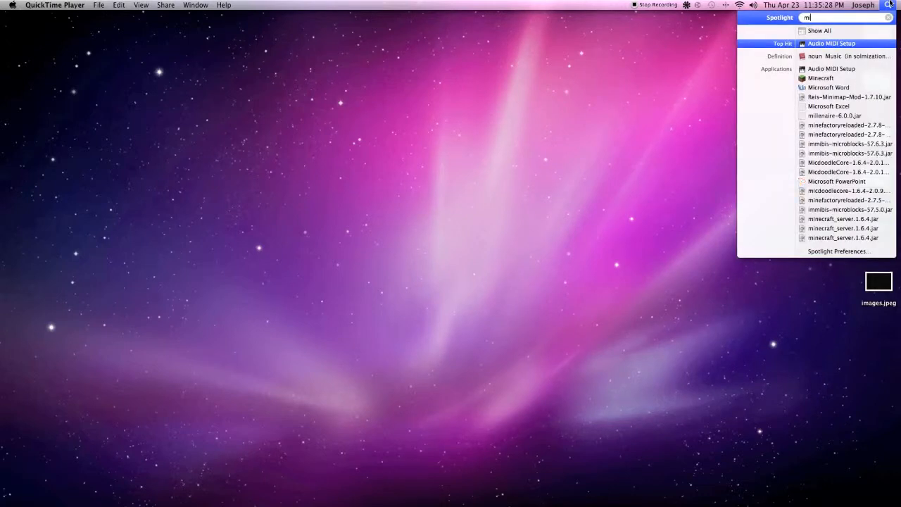
left_click(830, 43)
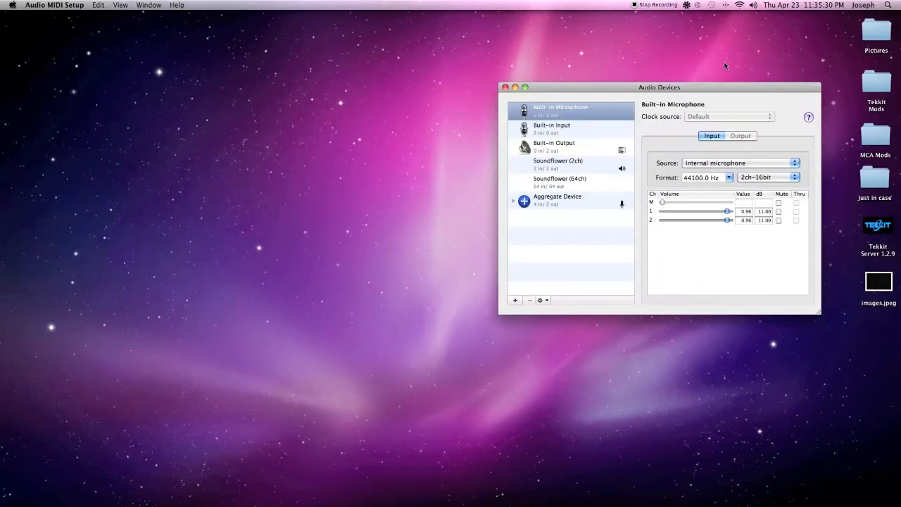
left_click(557, 163)
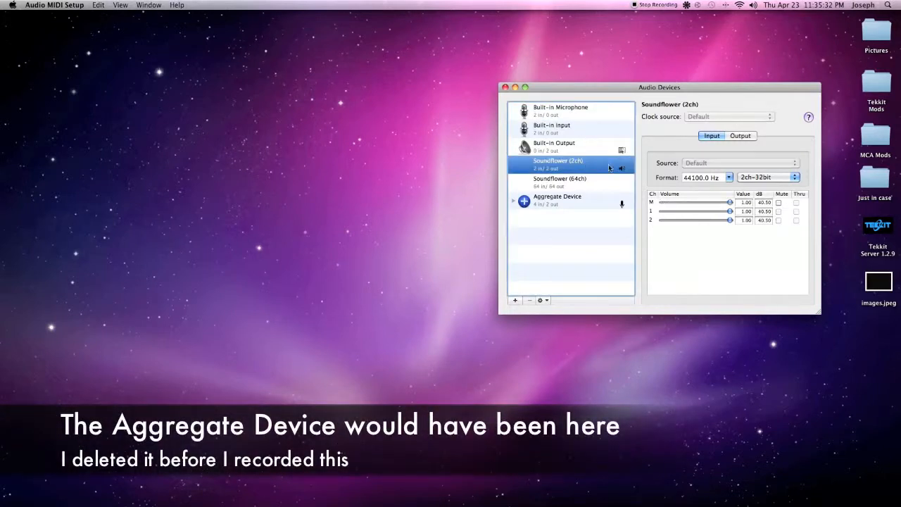
mouse_move(550, 208)
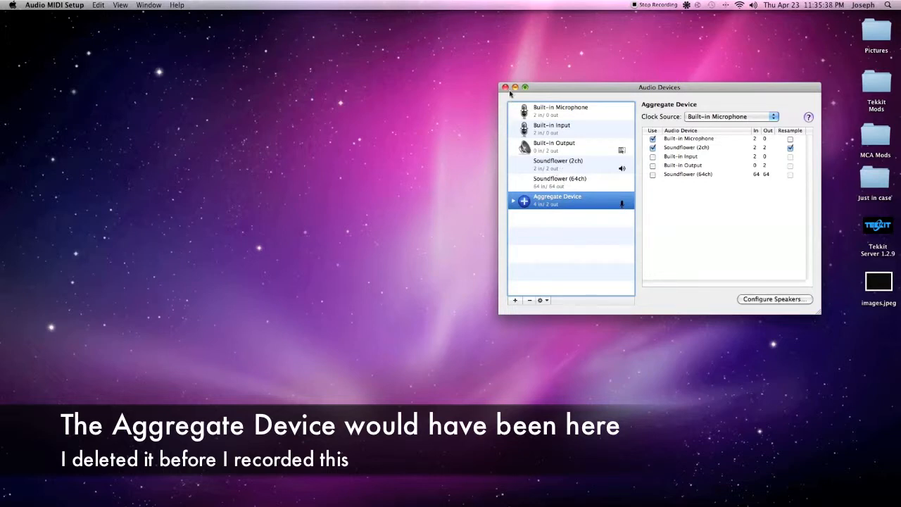
left_click(506, 86)
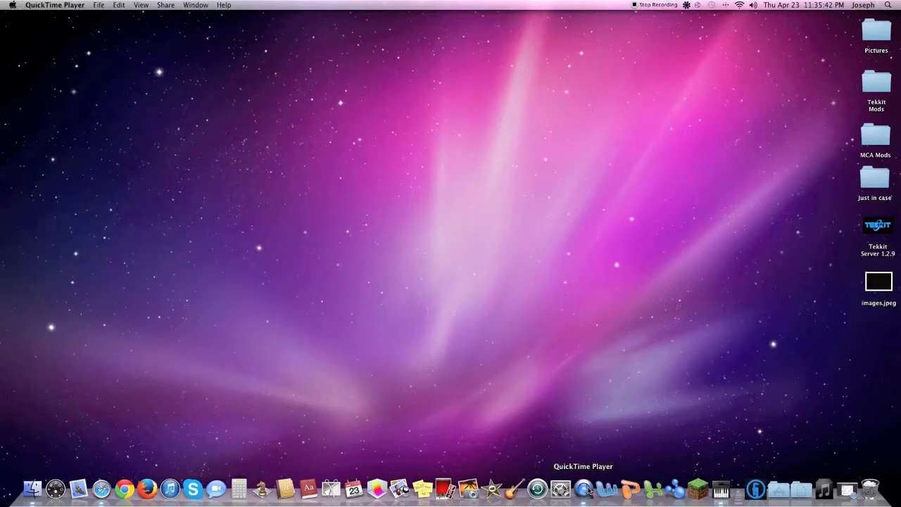
Step: Start a new audio recording with Aggregate Device as the microphone source
left_click(99, 5)
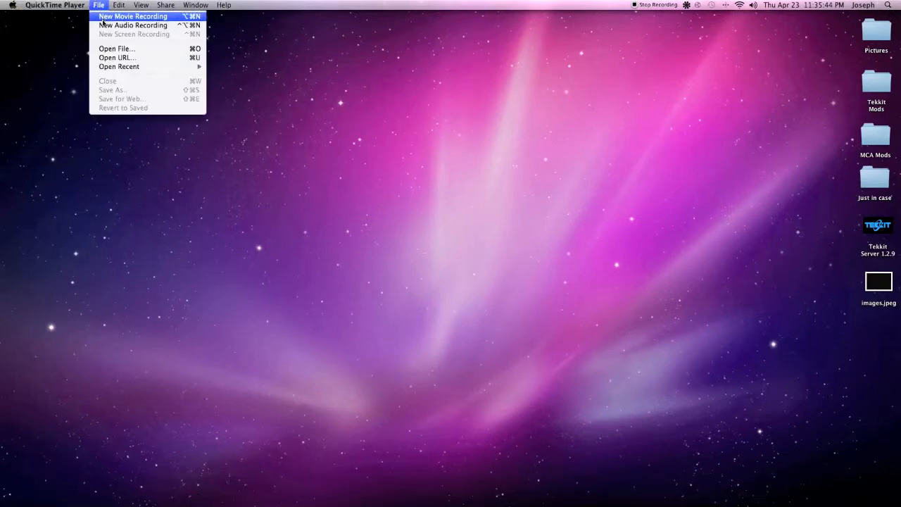
left_click(133, 25)
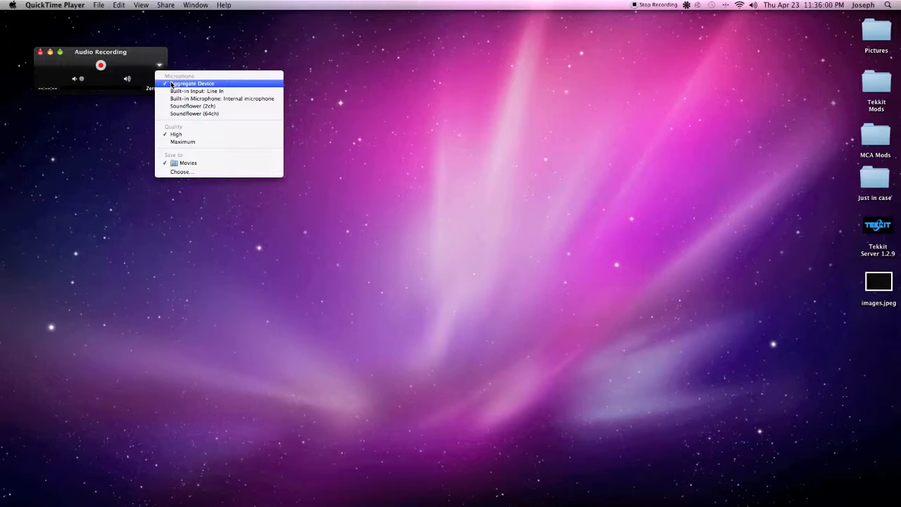
left_click(191, 83)
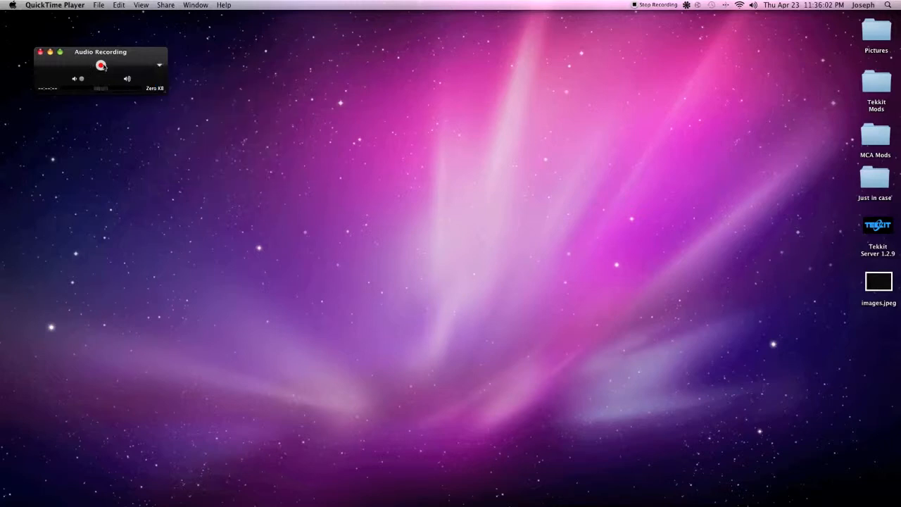
Step: Record a brief test clip, stop it, and close the recording window
left_click(101, 65)
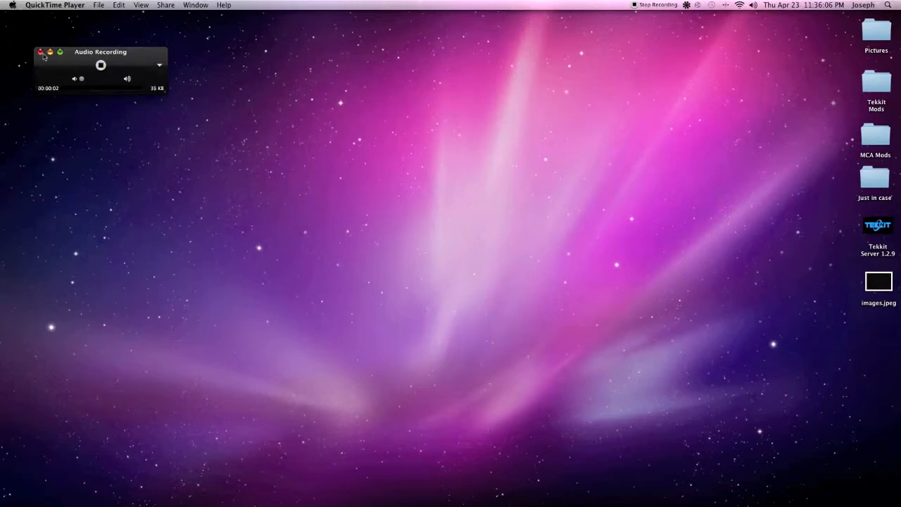
left_click(101, 65)
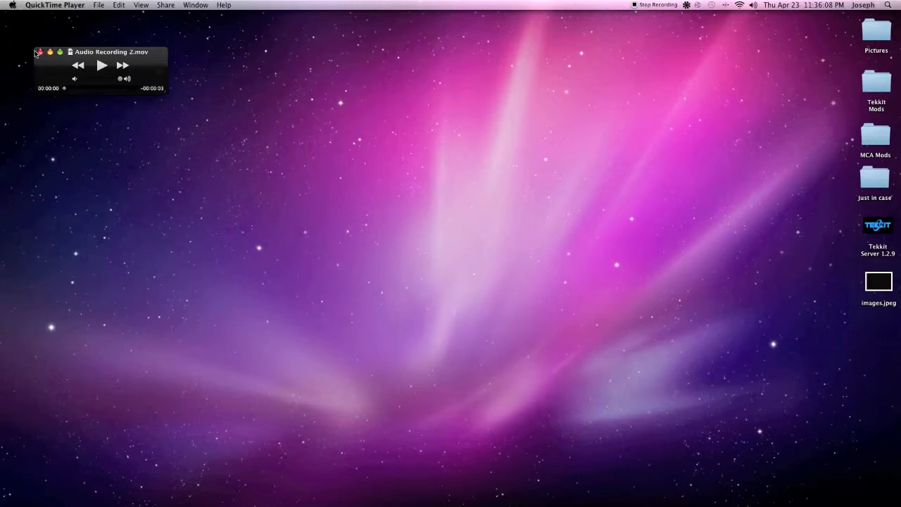
left_click(40, 51)
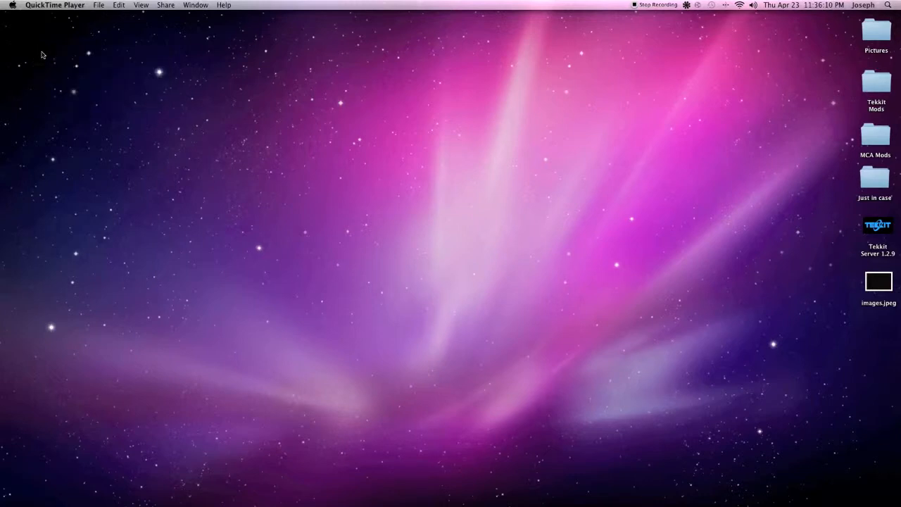